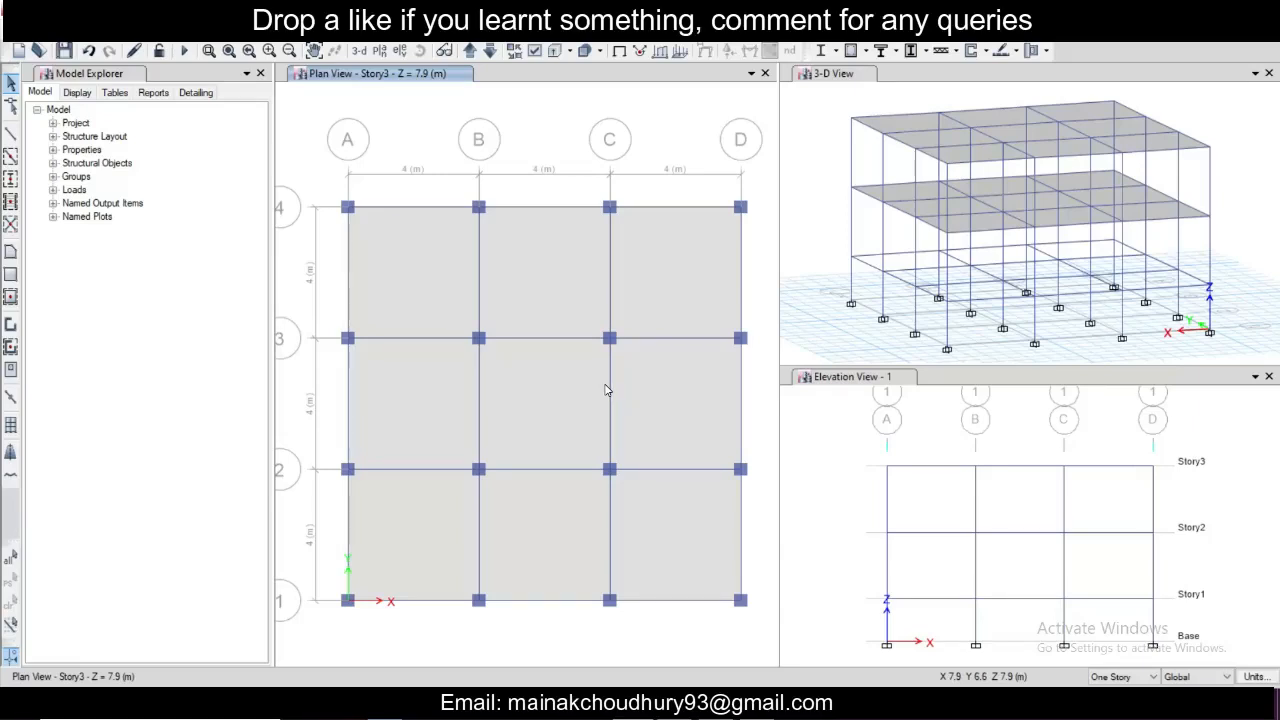
mouse_move(600, 386)
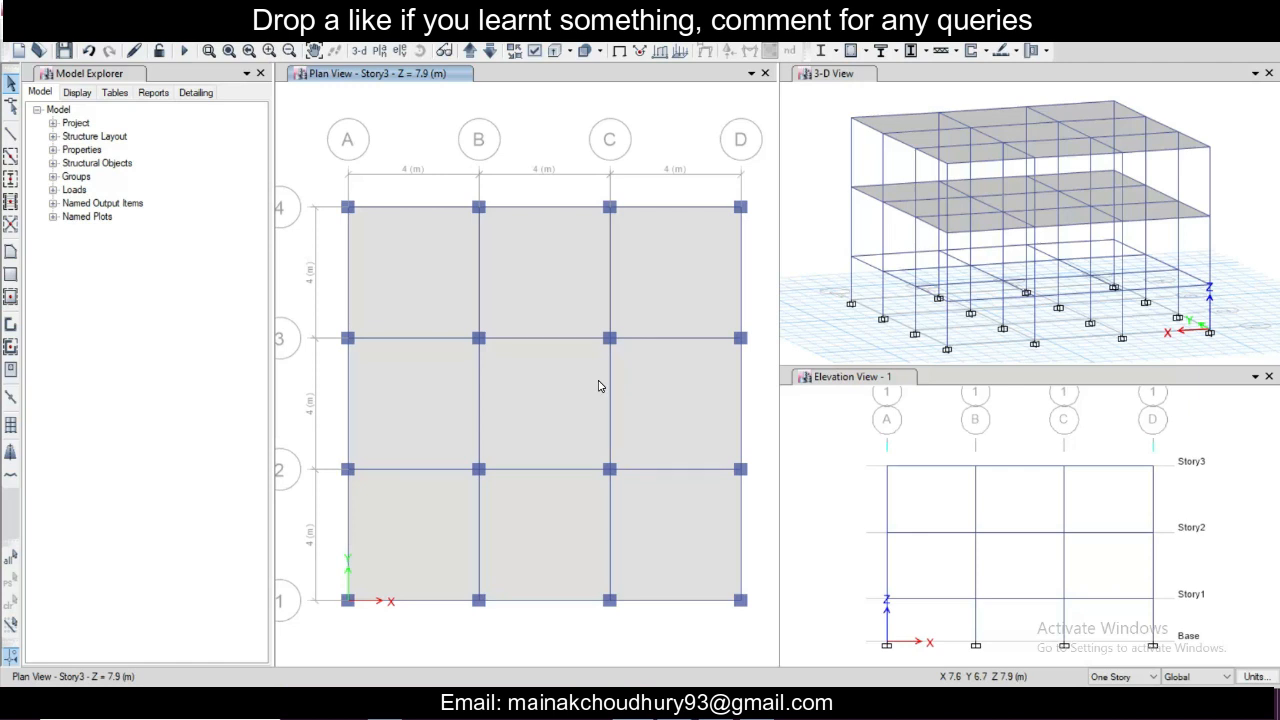
mouse_move(590, 352)
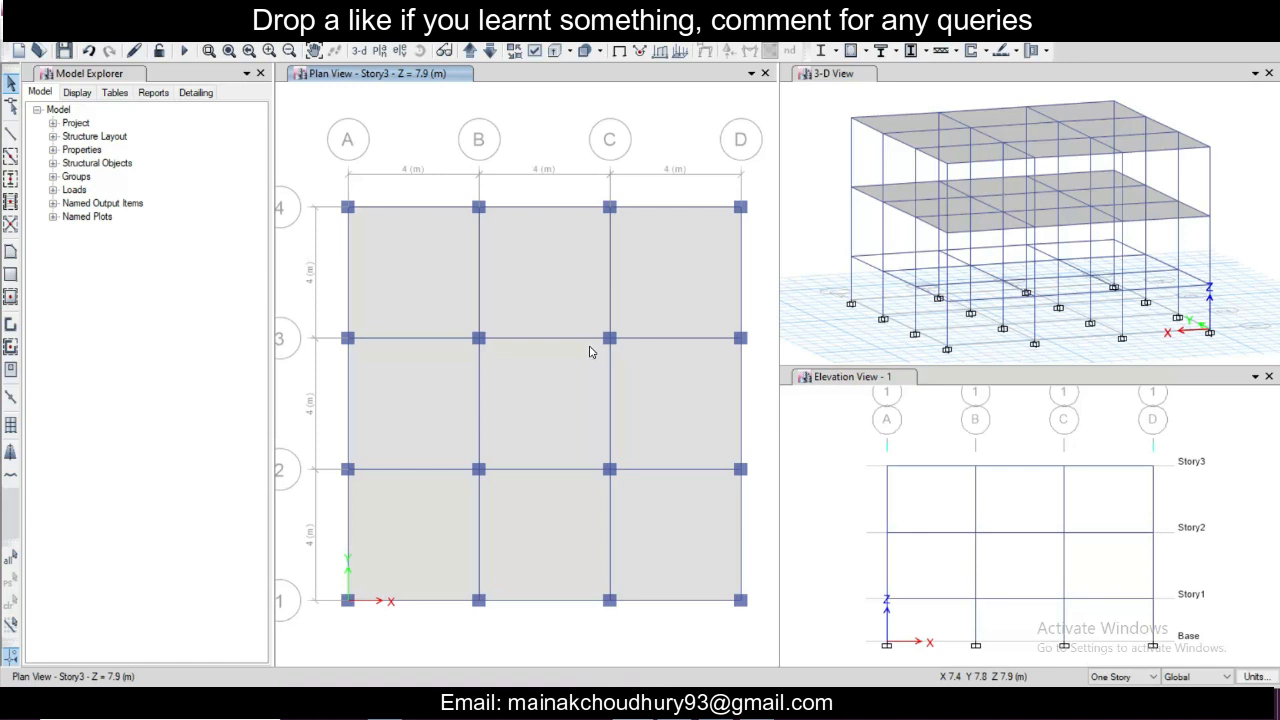
mouse_move(650, 325)
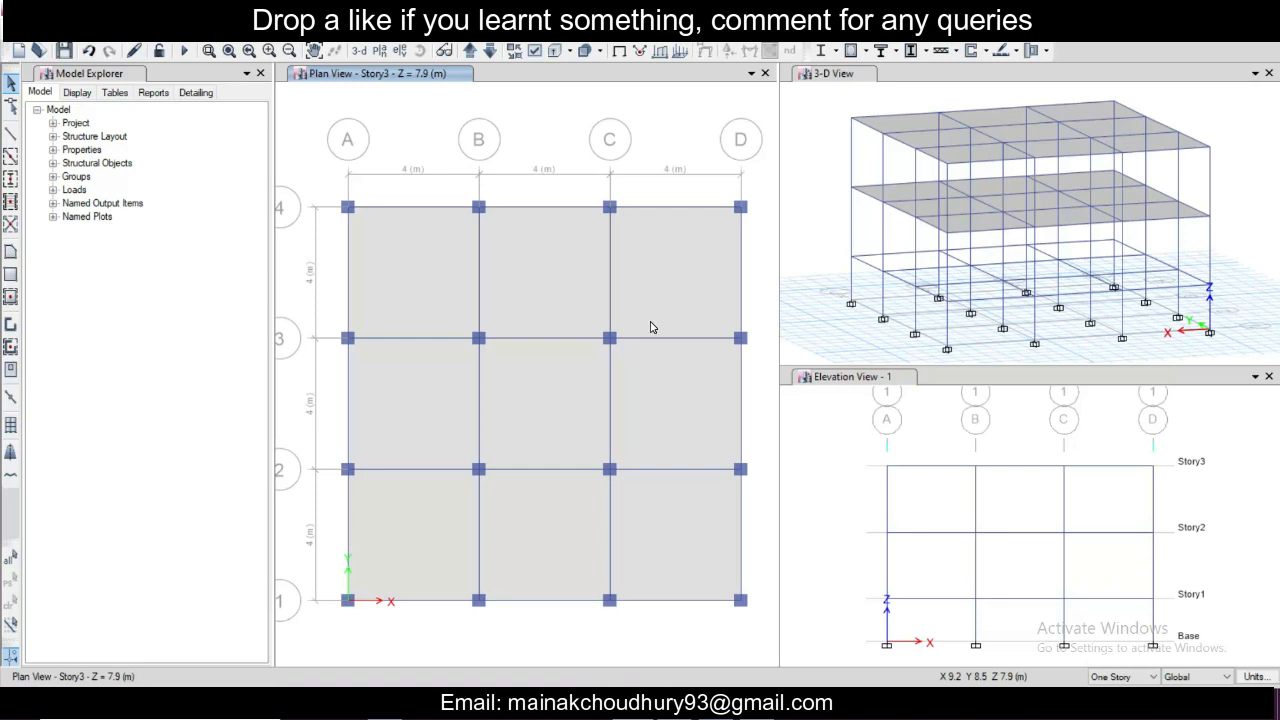
mouse_move(722, 334)
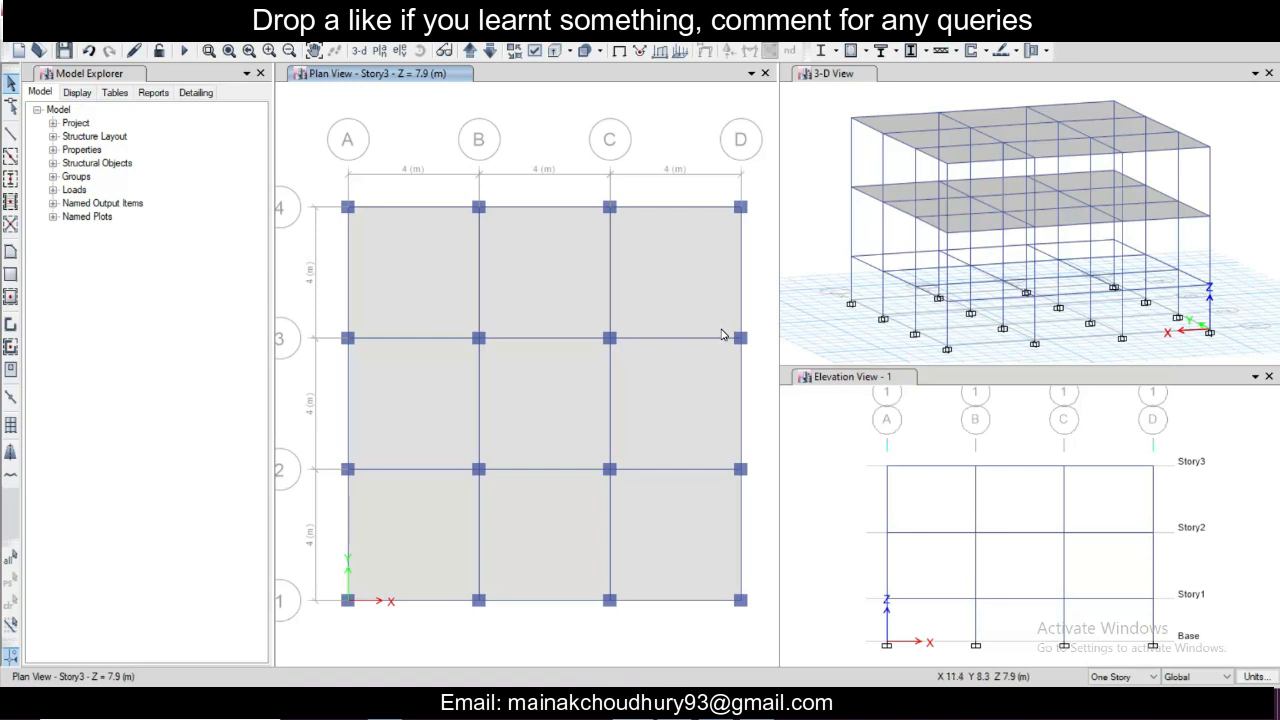
mouse_move(323, 212)
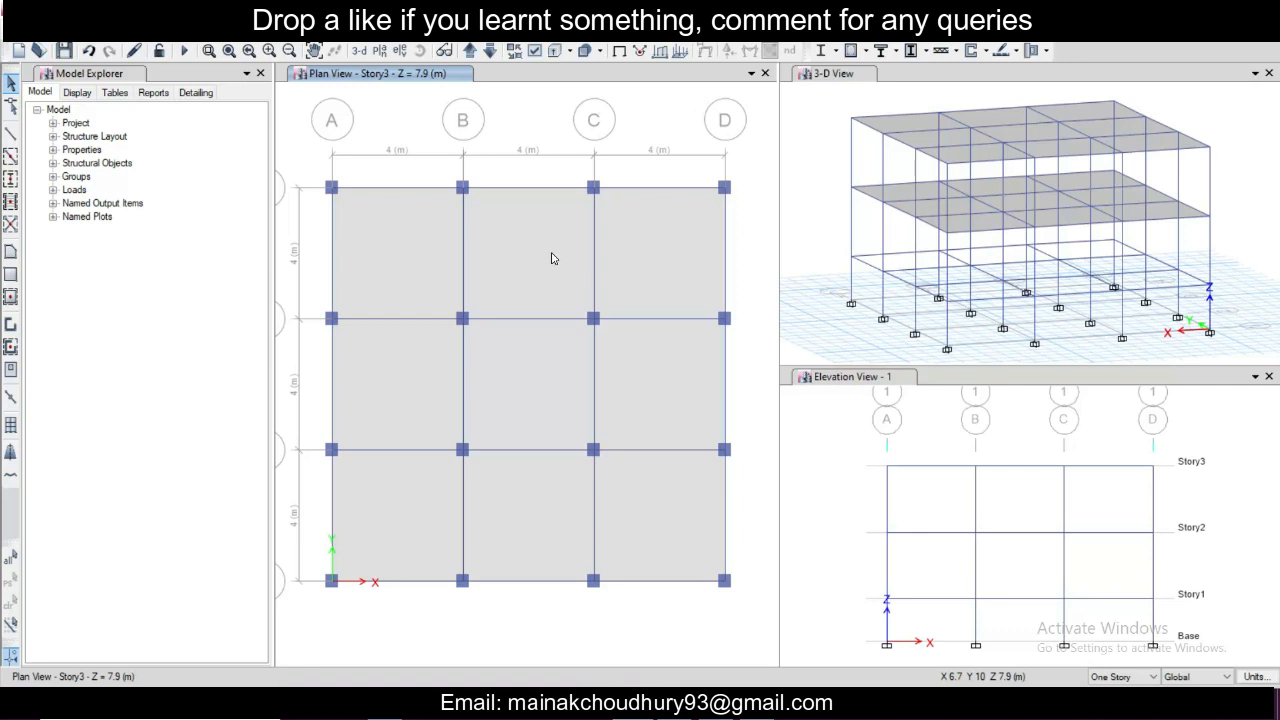
mouse_move(527, 244)
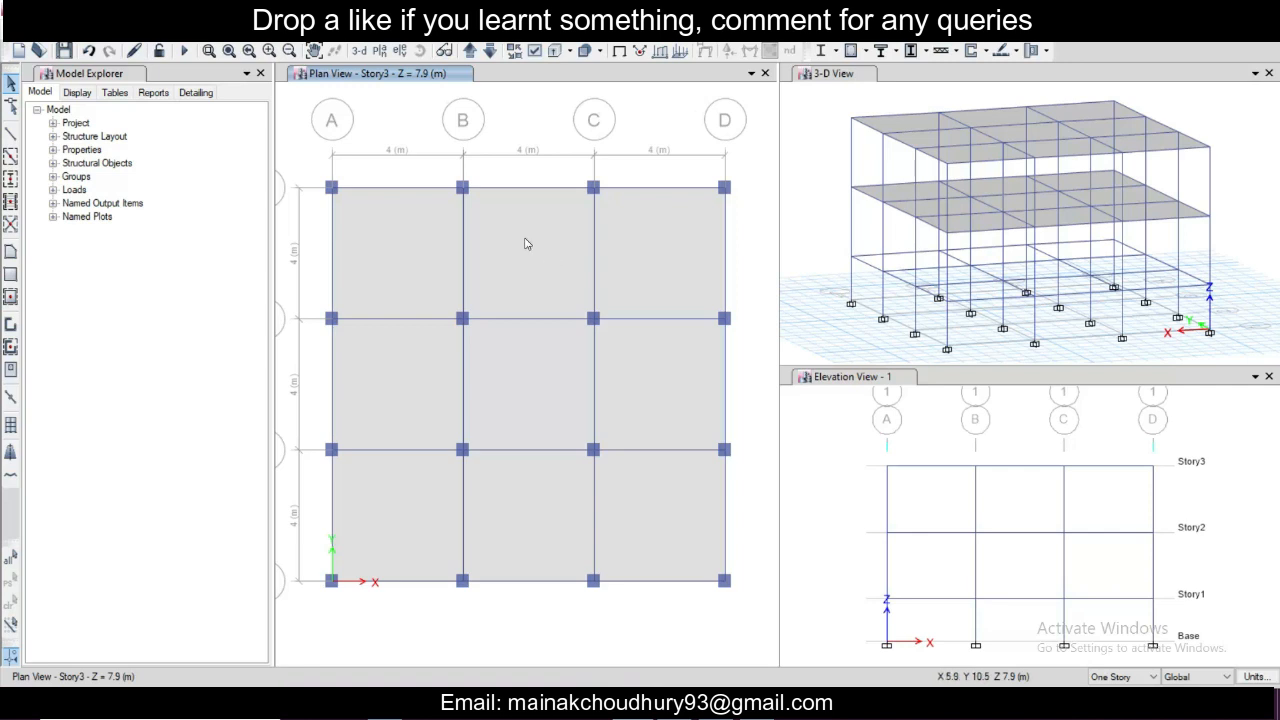
mouse_move(527, 244)
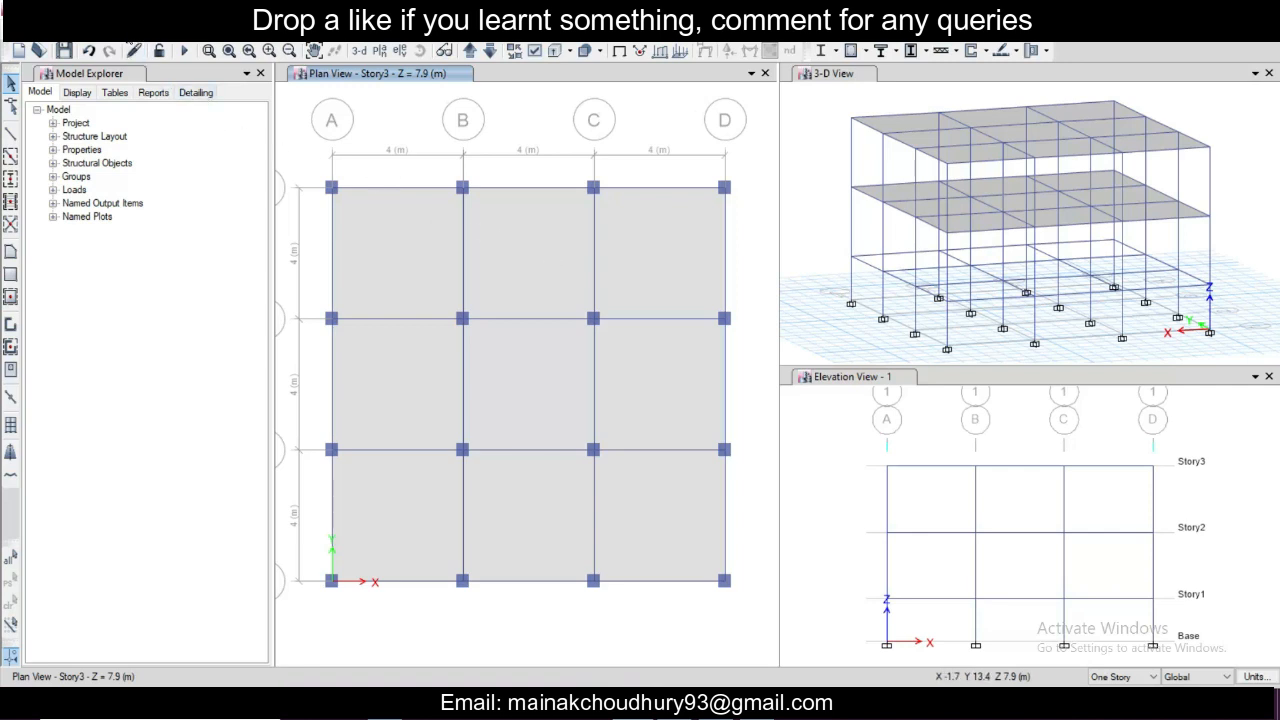
Step: Add a new from-file time history function named TH
left_click(95, 50)
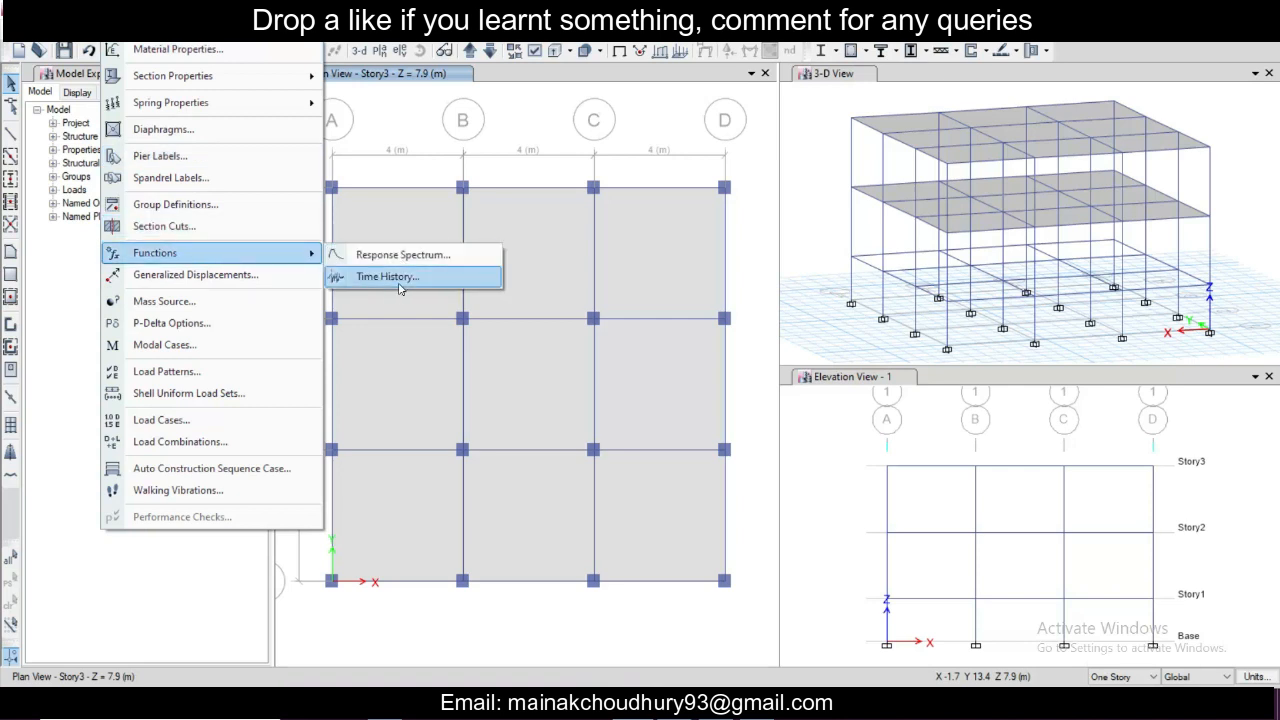
left_click(387, 276)
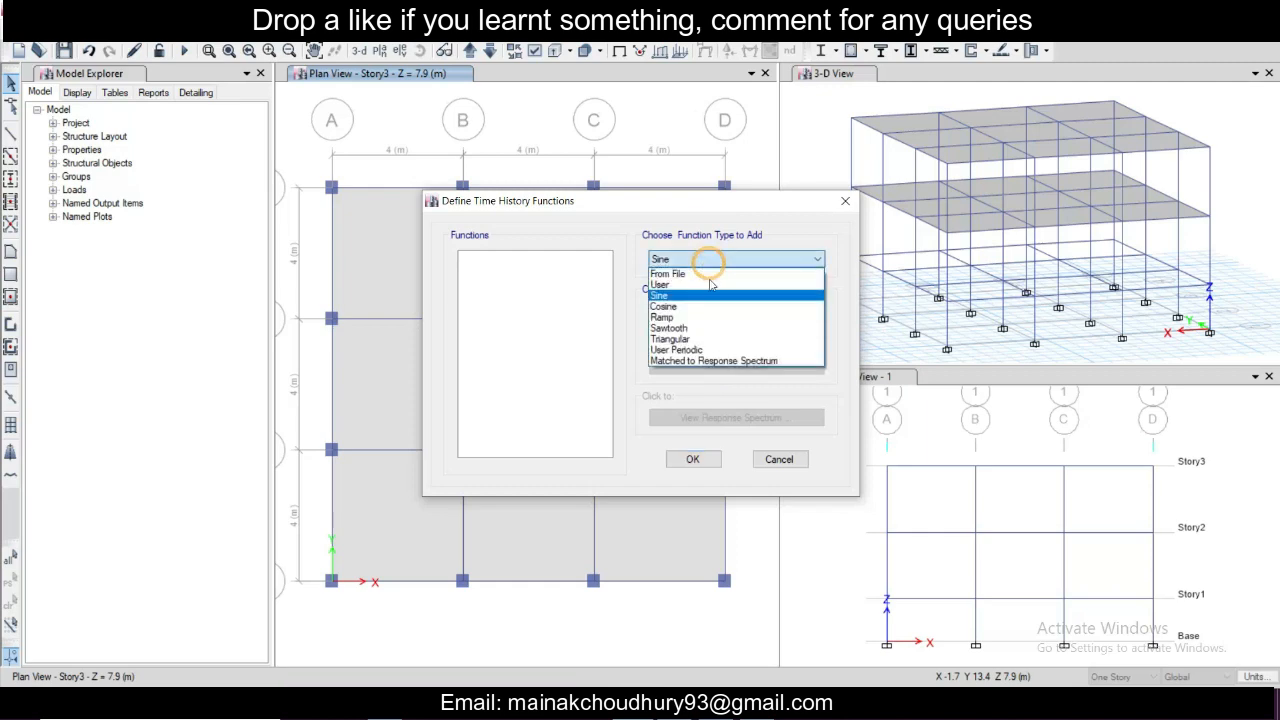
left_click(668, 273)
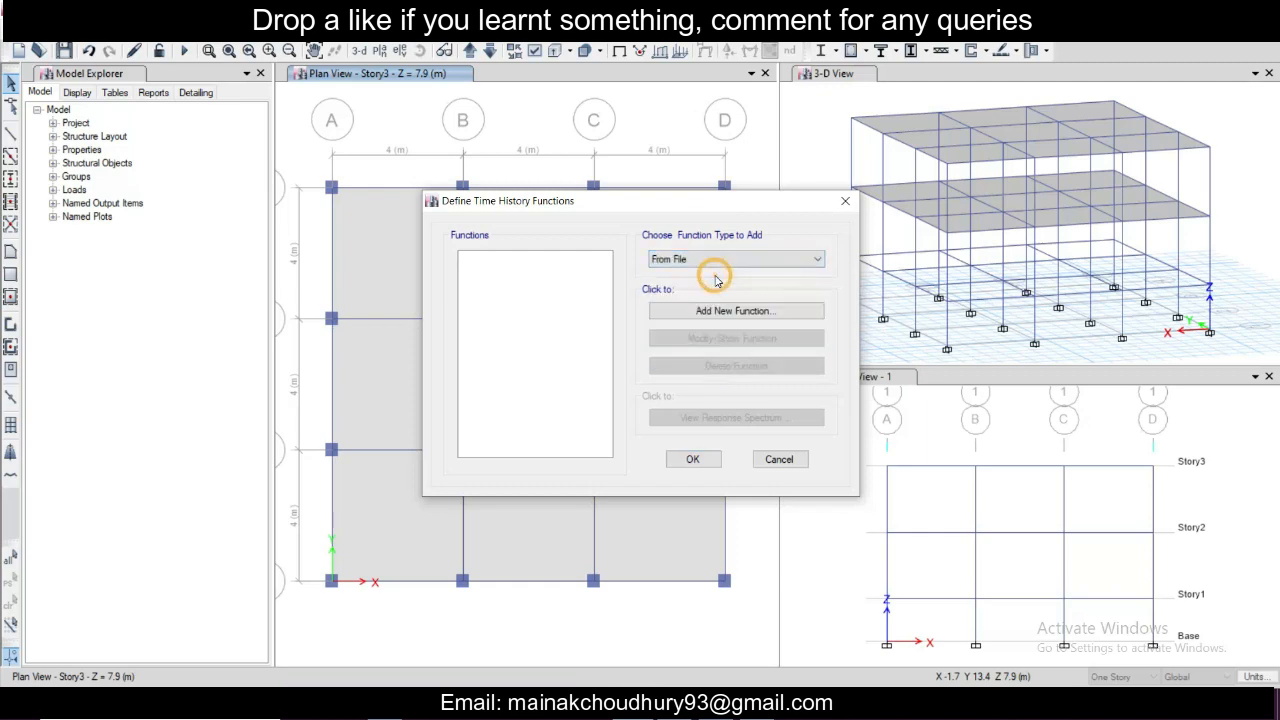
left_click(736, 310)
type("TH")
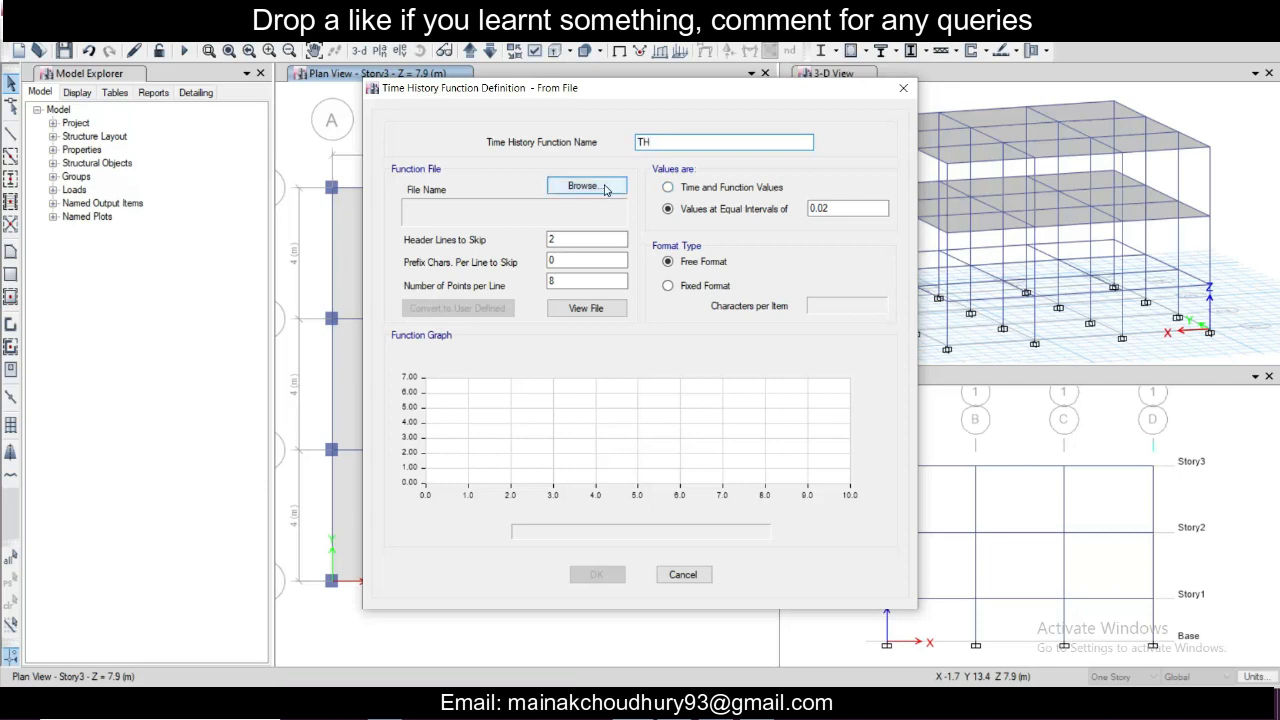
Step: Load the ELCENTRO file from ETABS 2016\Time History Functions and read it in fixed format
left_click(585, 186)
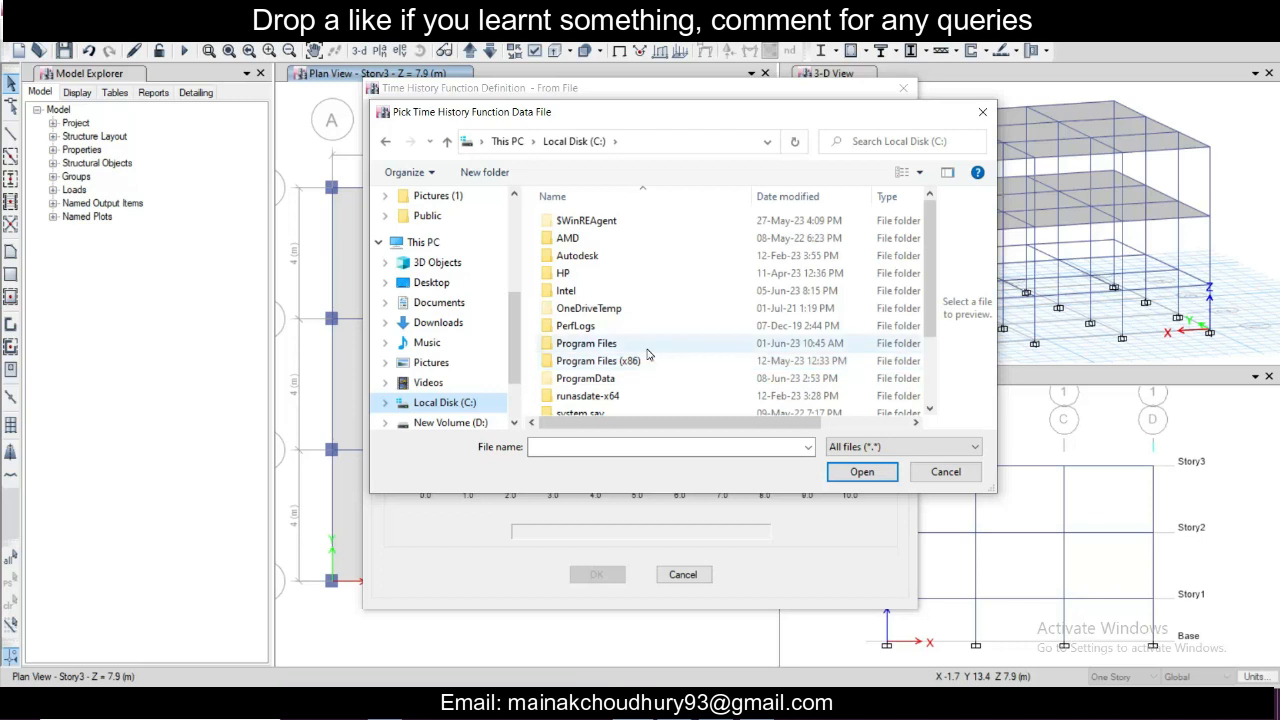
double_click(585, 343)
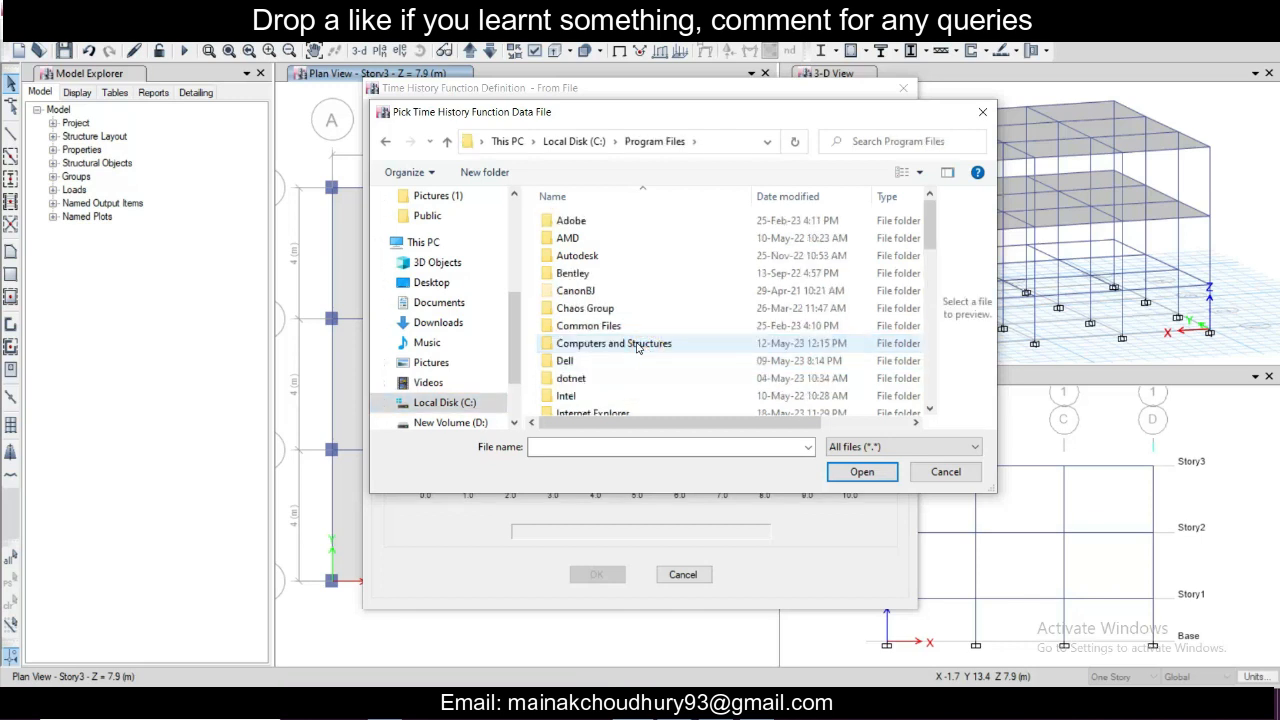
double_click(614, 343)
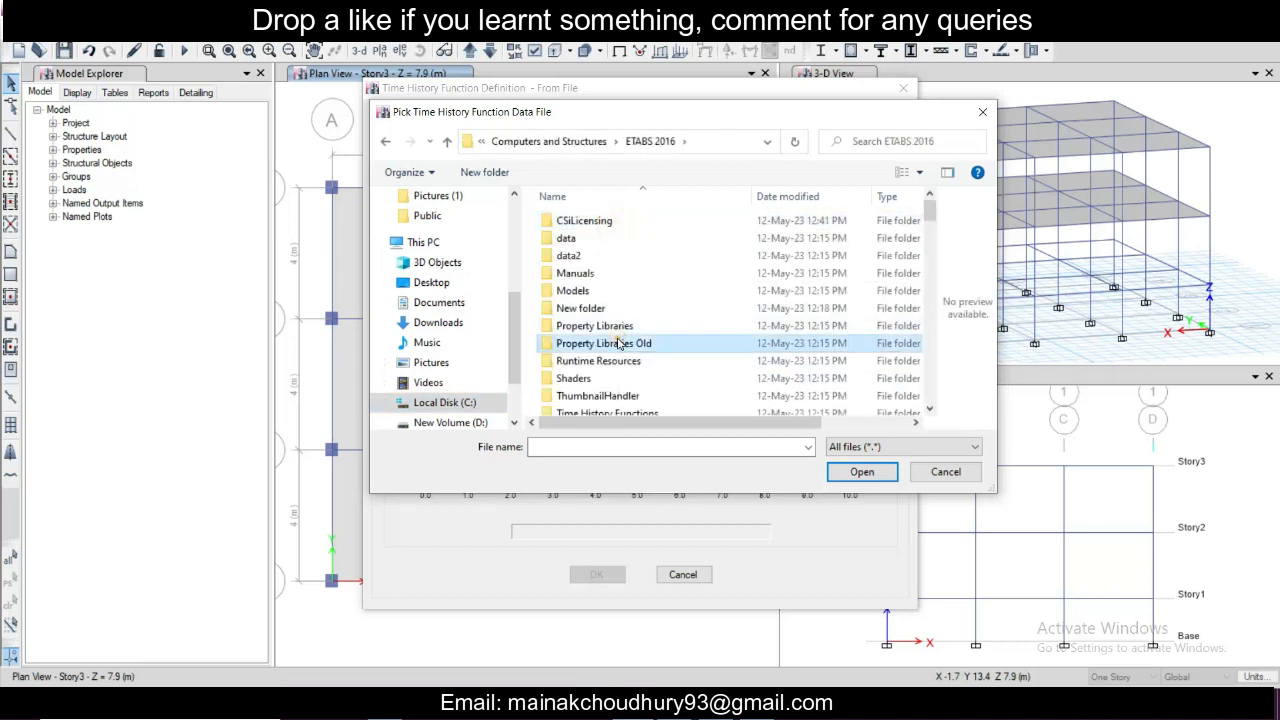
scroll("down", 3)
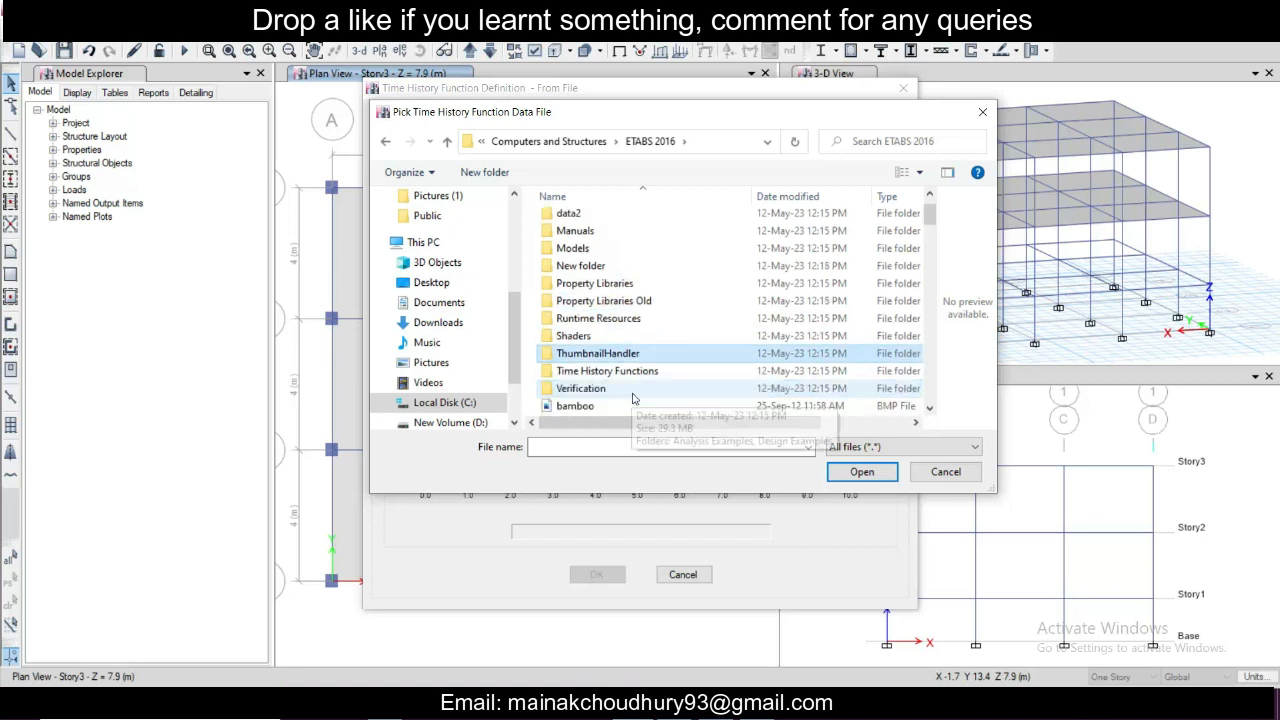
double_click(607, 370)
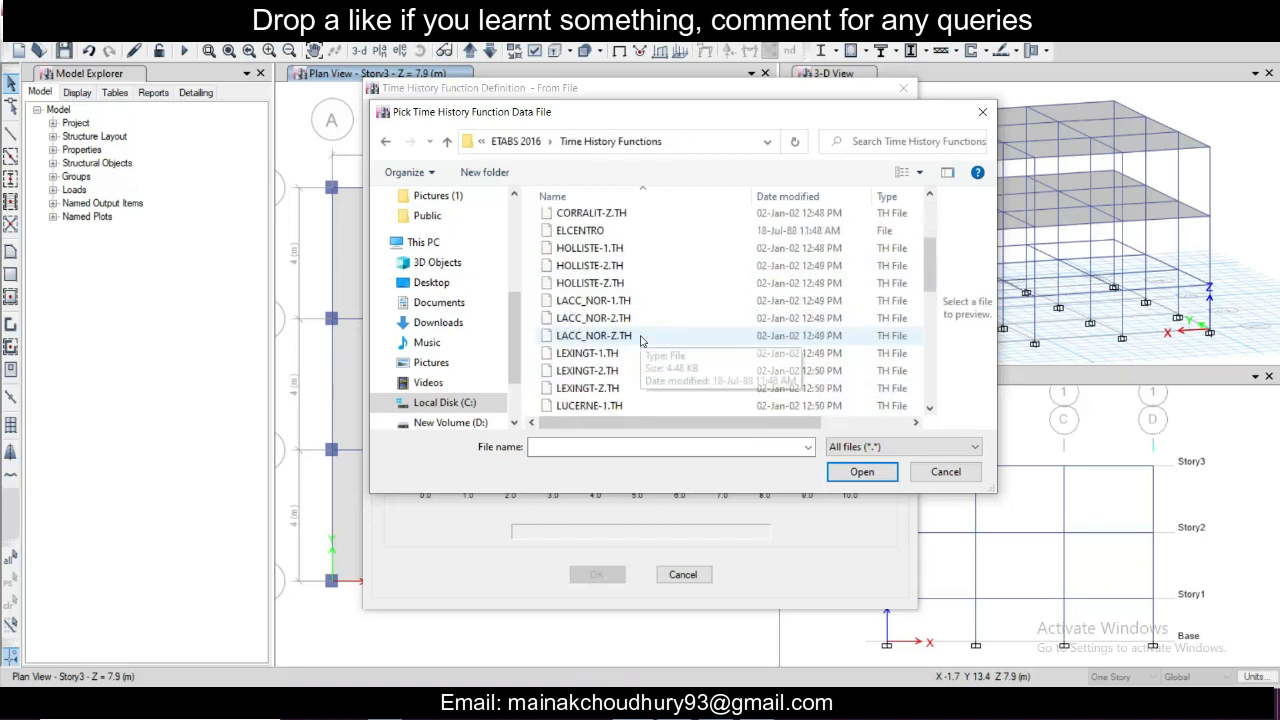
scroll("down", 3)
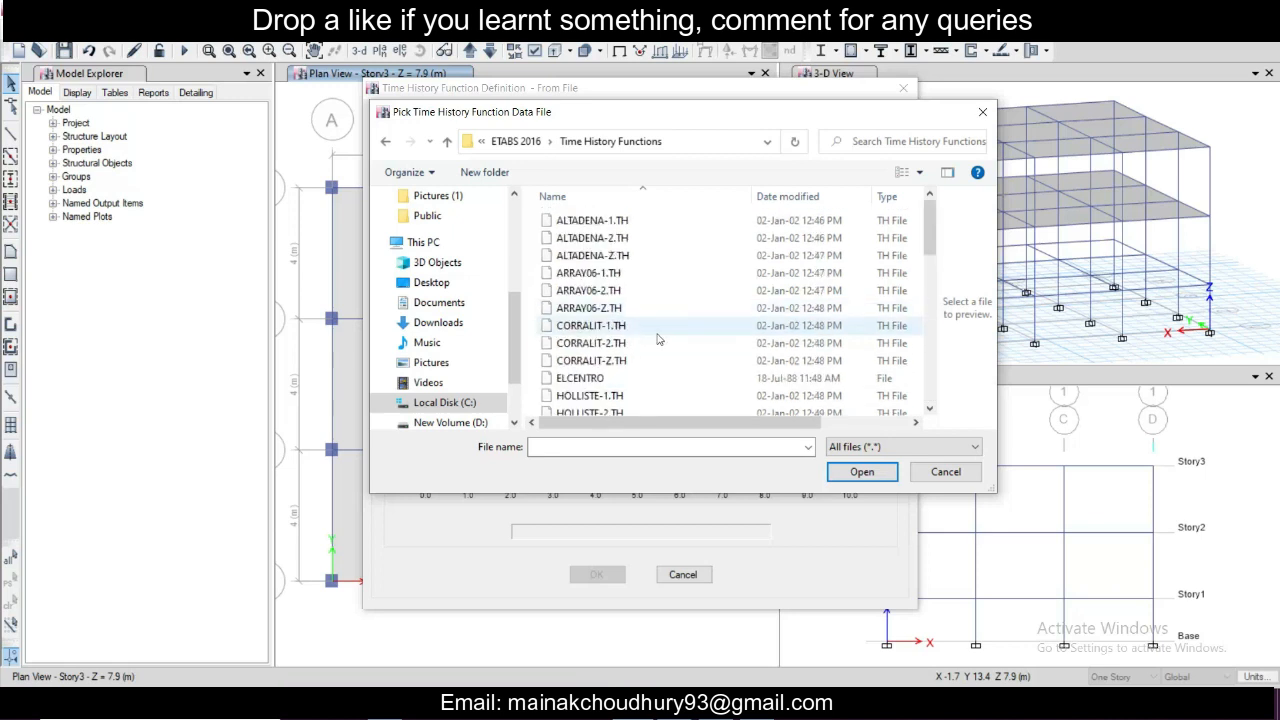
mouse_move(646, 383)
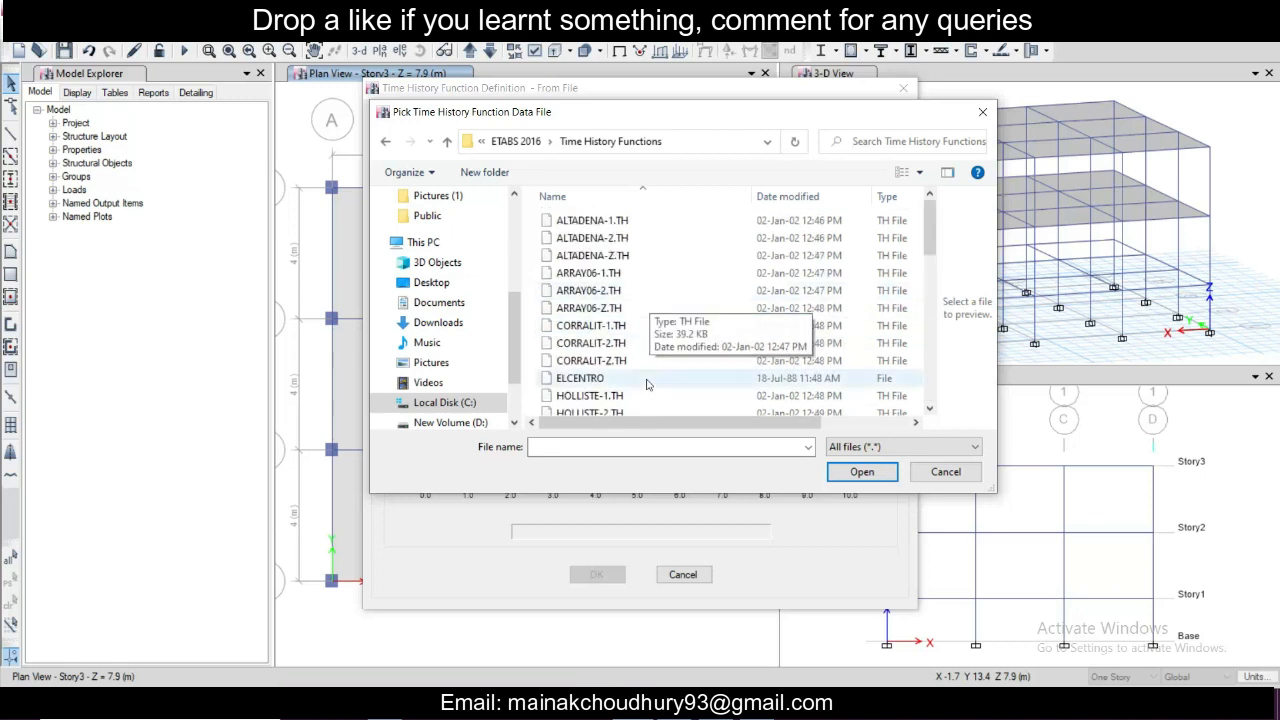
left_click(580, 377)
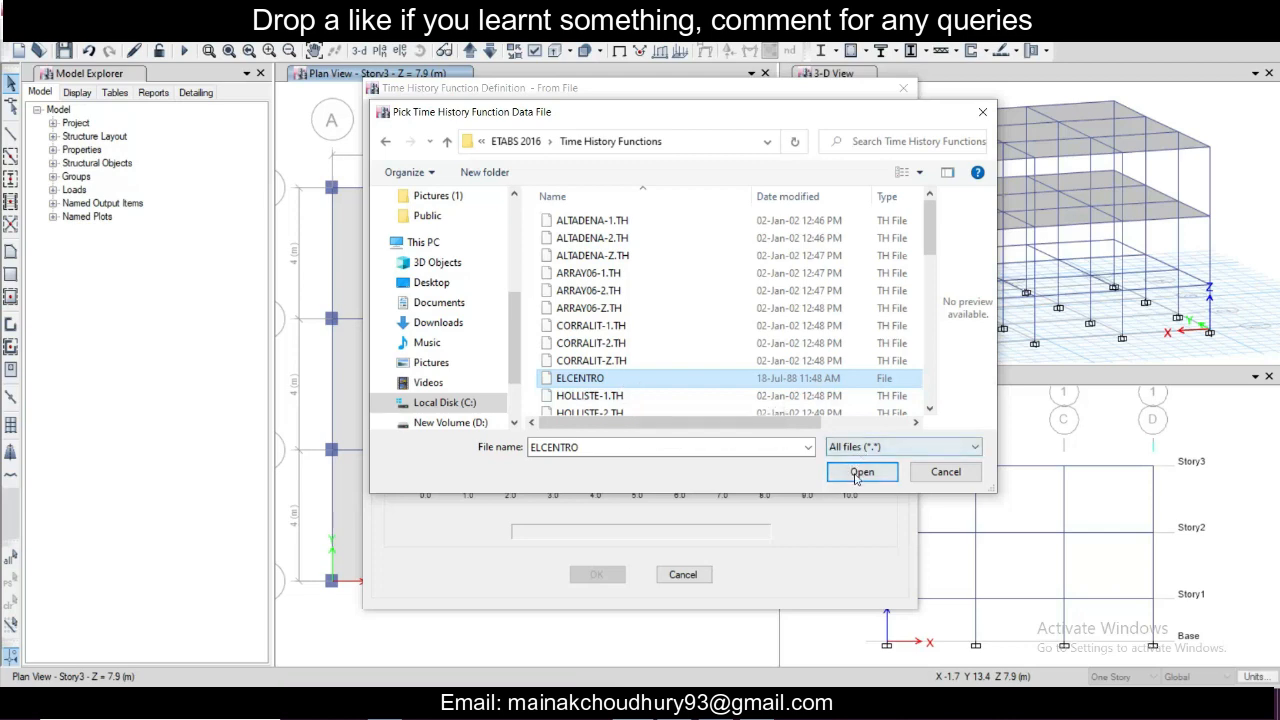
left_click(861, 471)
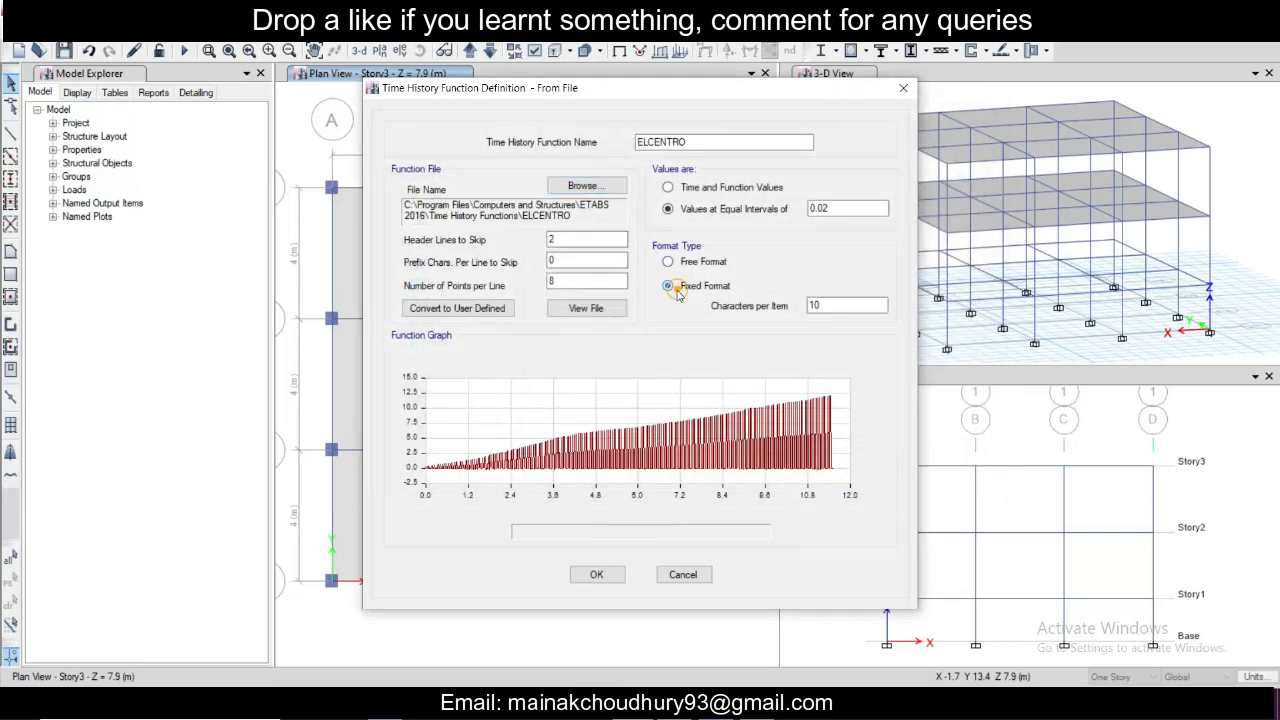
left_click(668, 286)
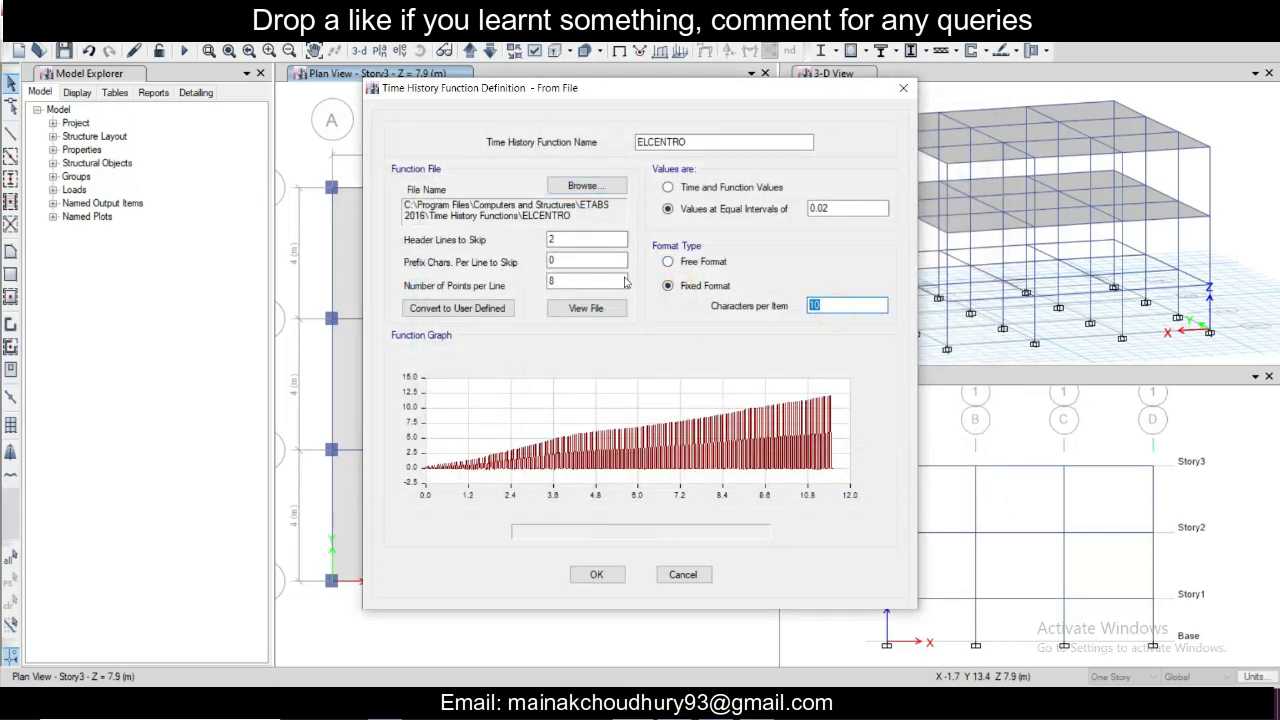
left_click(587, 239)
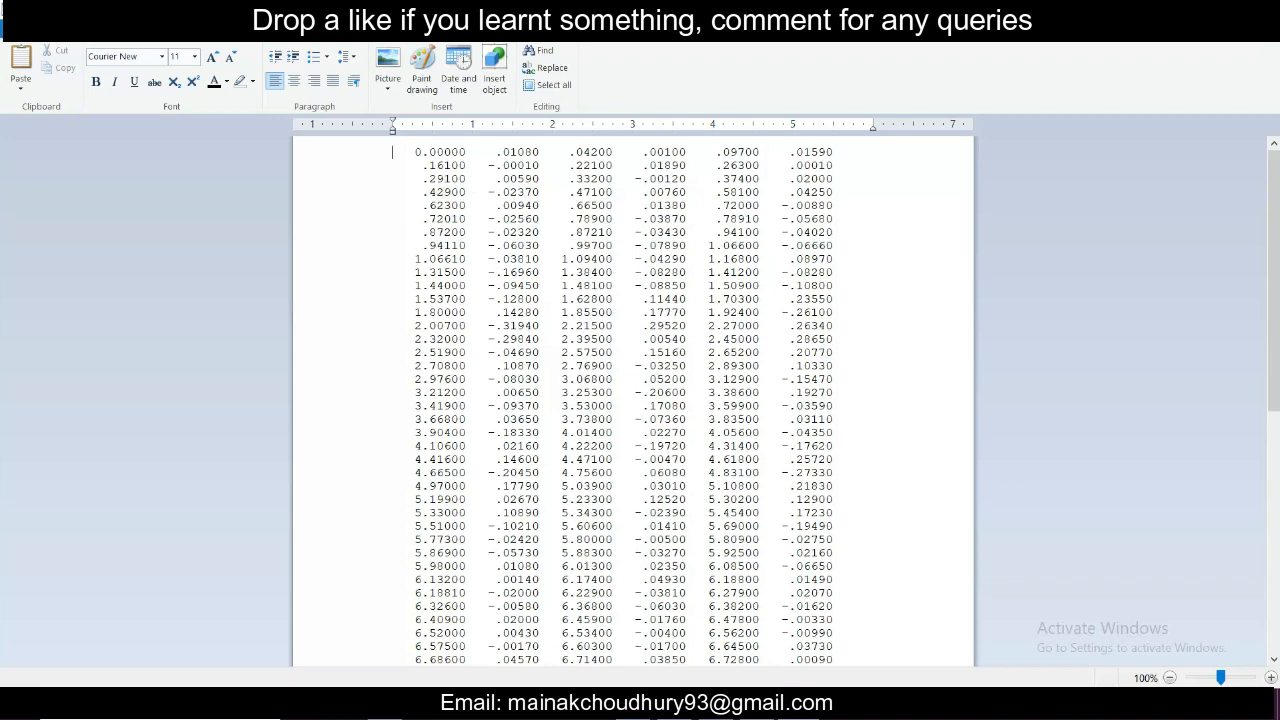
mouse_move(1203, 67)
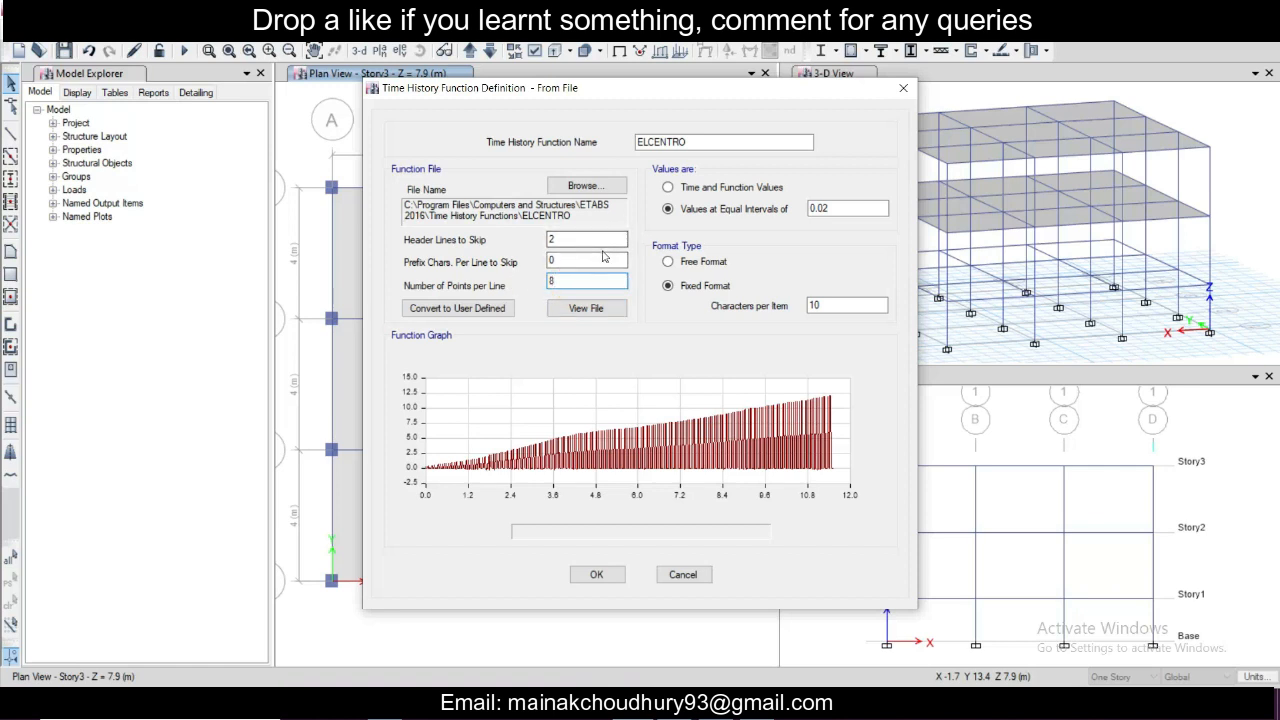
Step: Confirm the ELCENTRO function and close the time history functions list
left_click(596, 574)
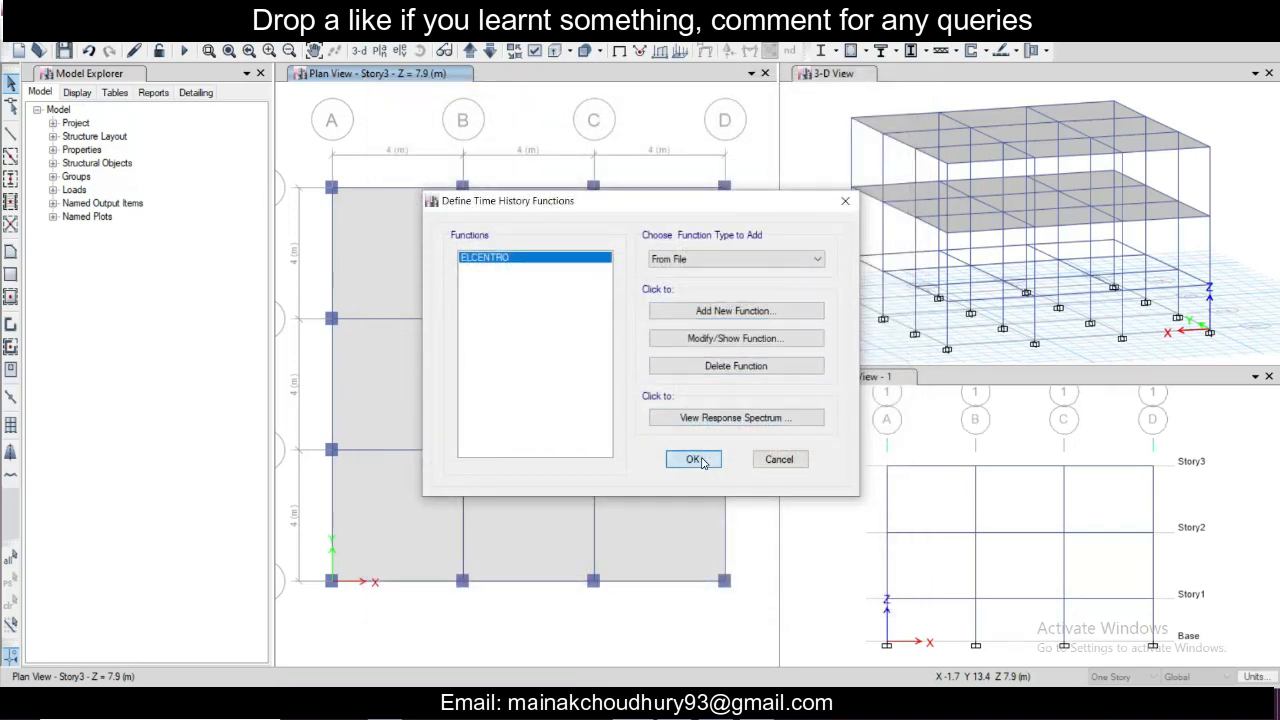
left_click(693, 459)
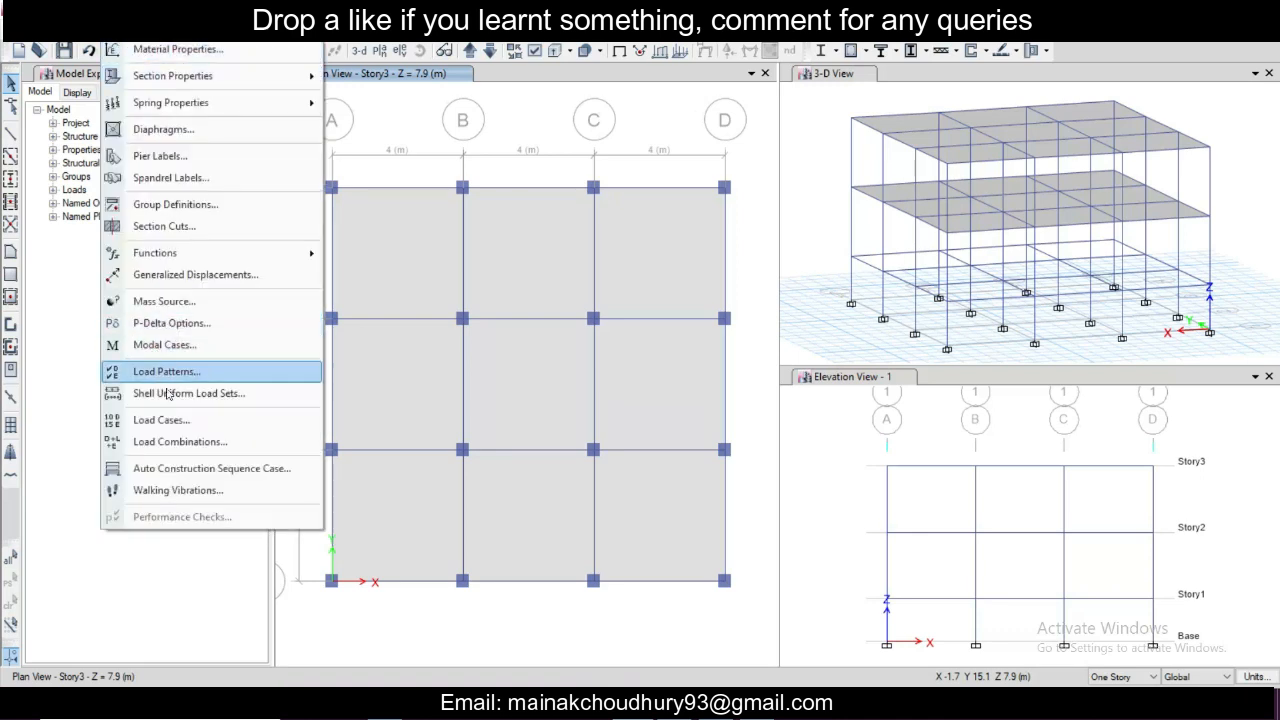
Step: Add load case THL as a Linear Modal time history
left_click(161, 419)
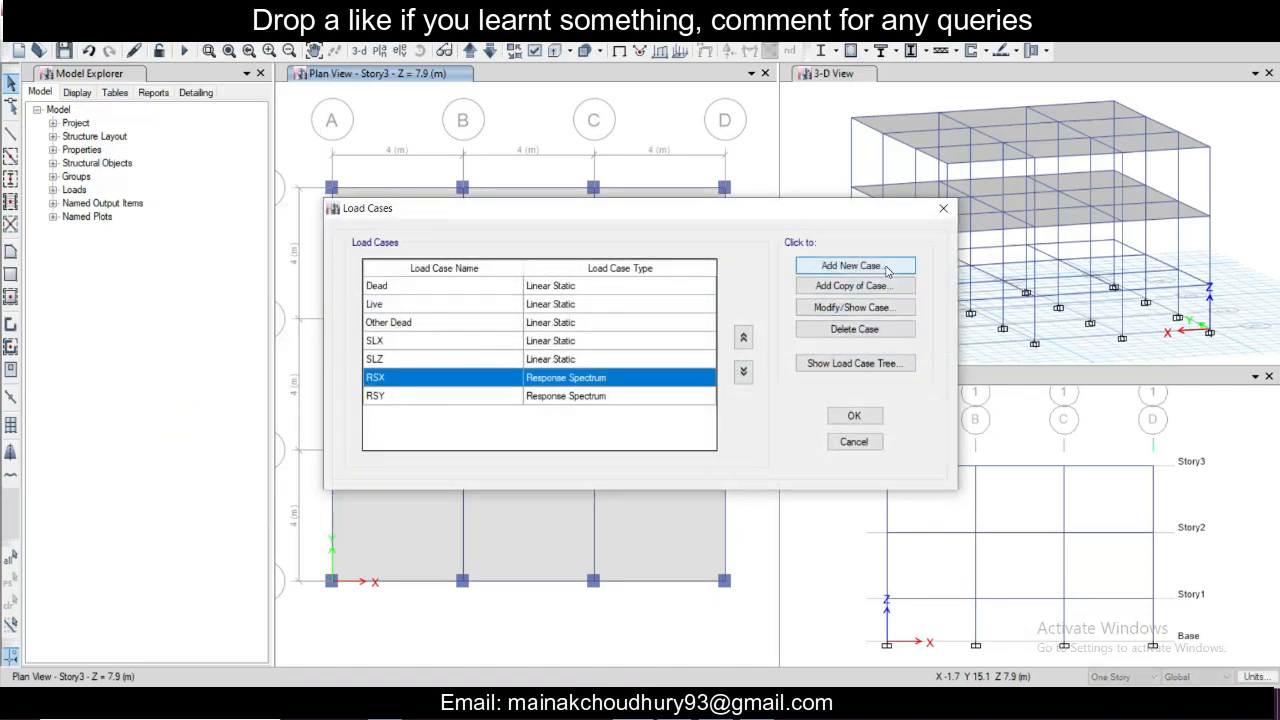
left_click(854, 265)
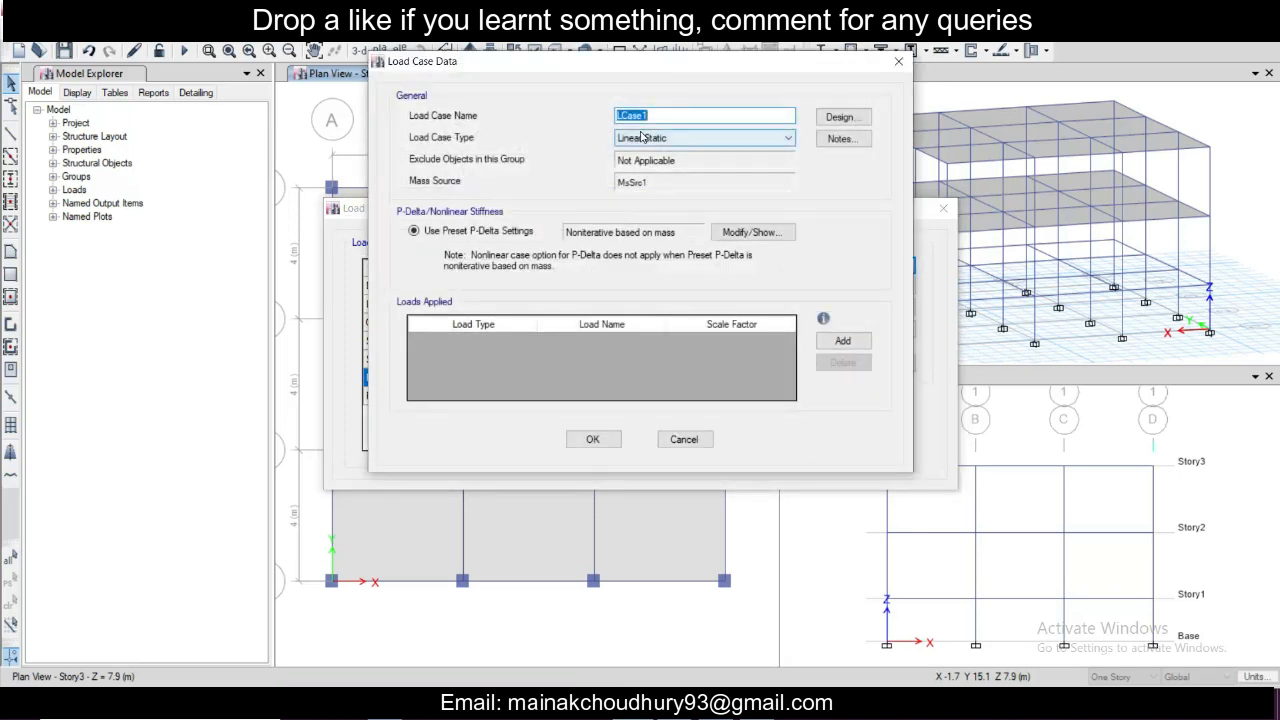
type("T")
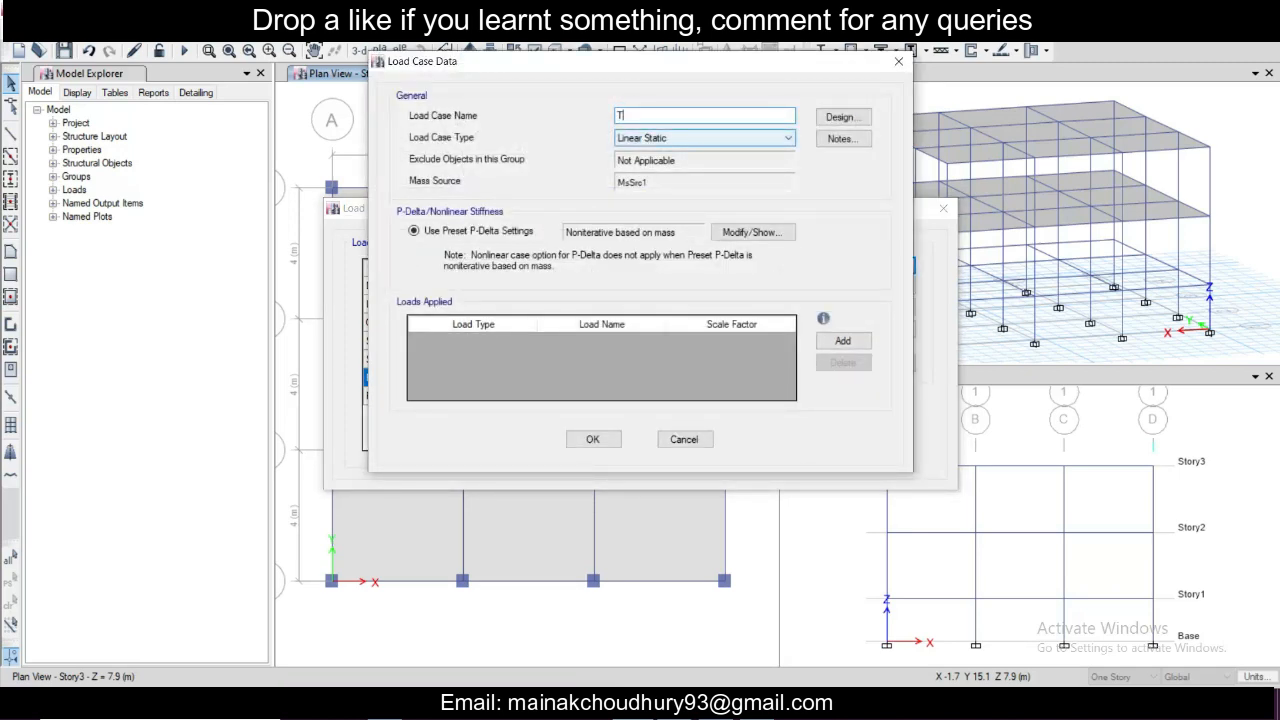
type("HL")
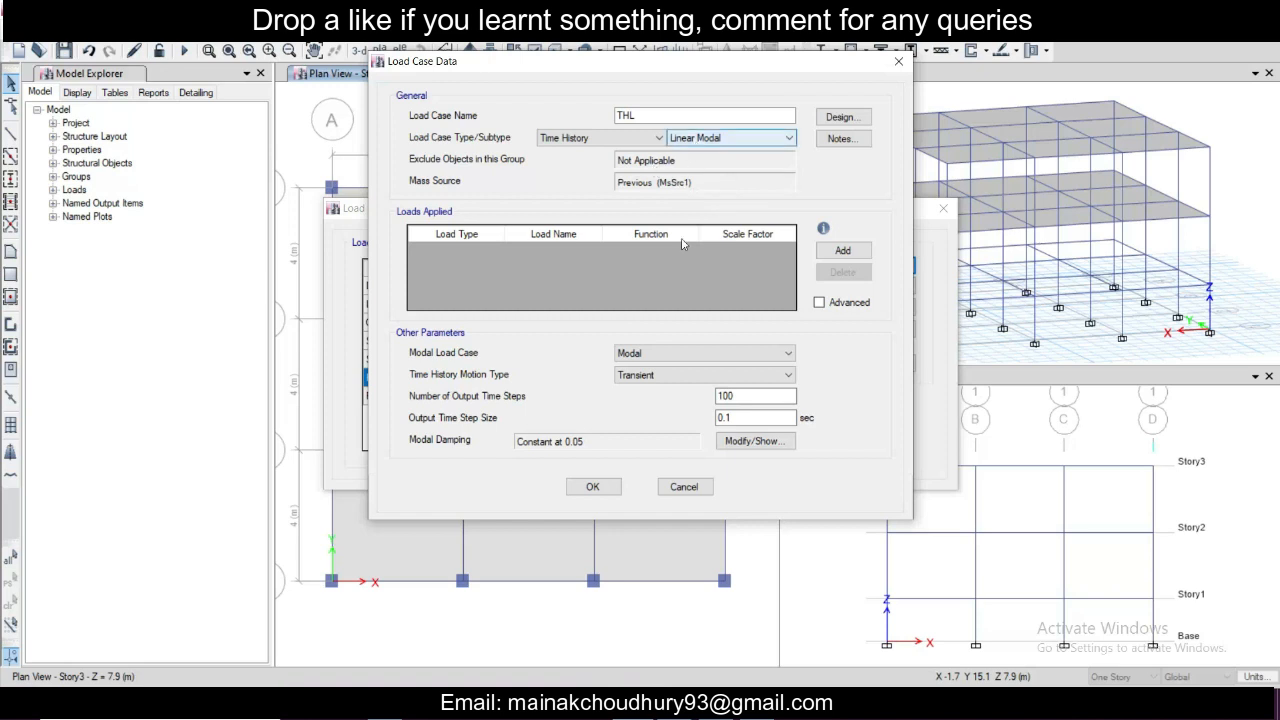
Step: Add a U1 ground acceleration load with ELCENTRO and scale factor 981
left_click(842, 250)
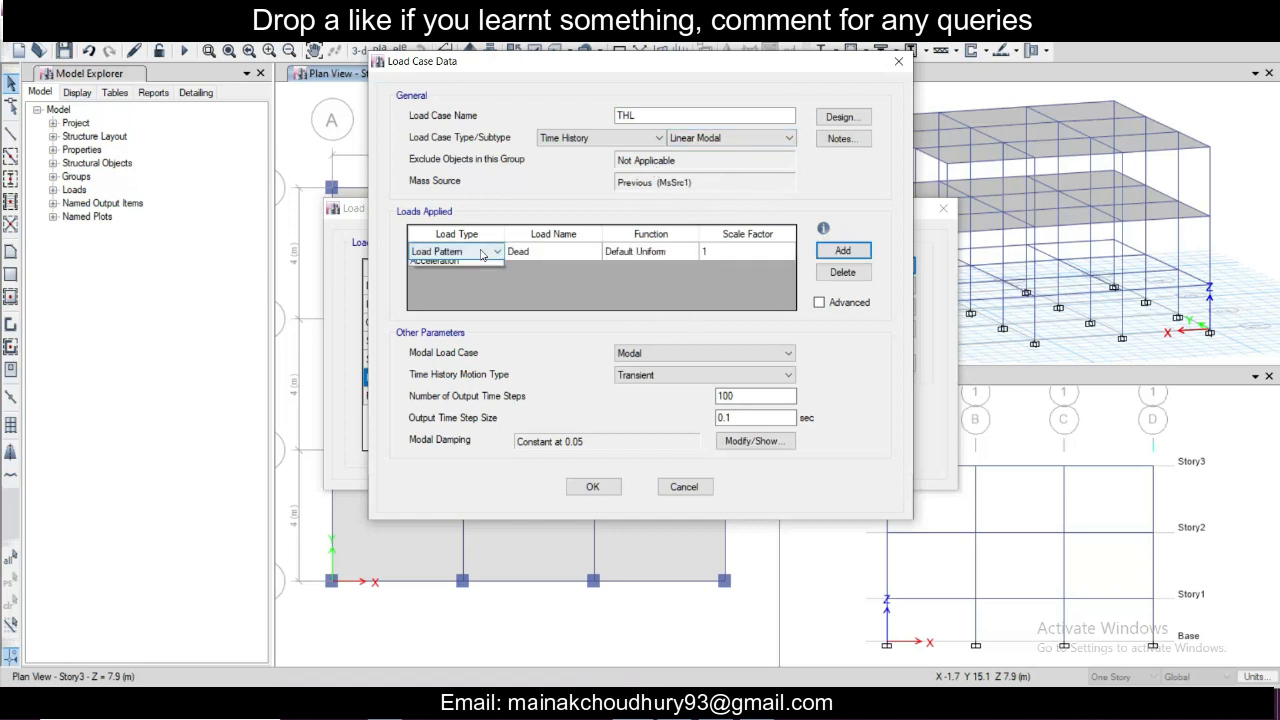
left_click(456, 251)
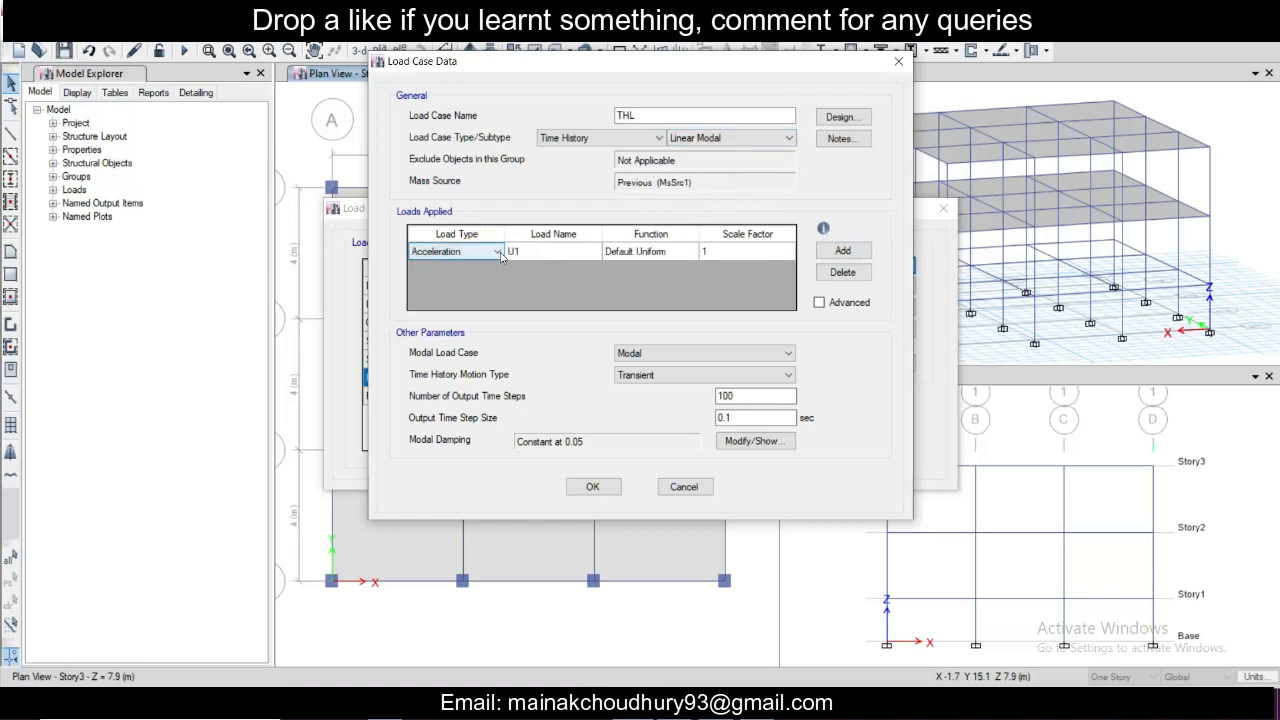
left_click(550, 251)
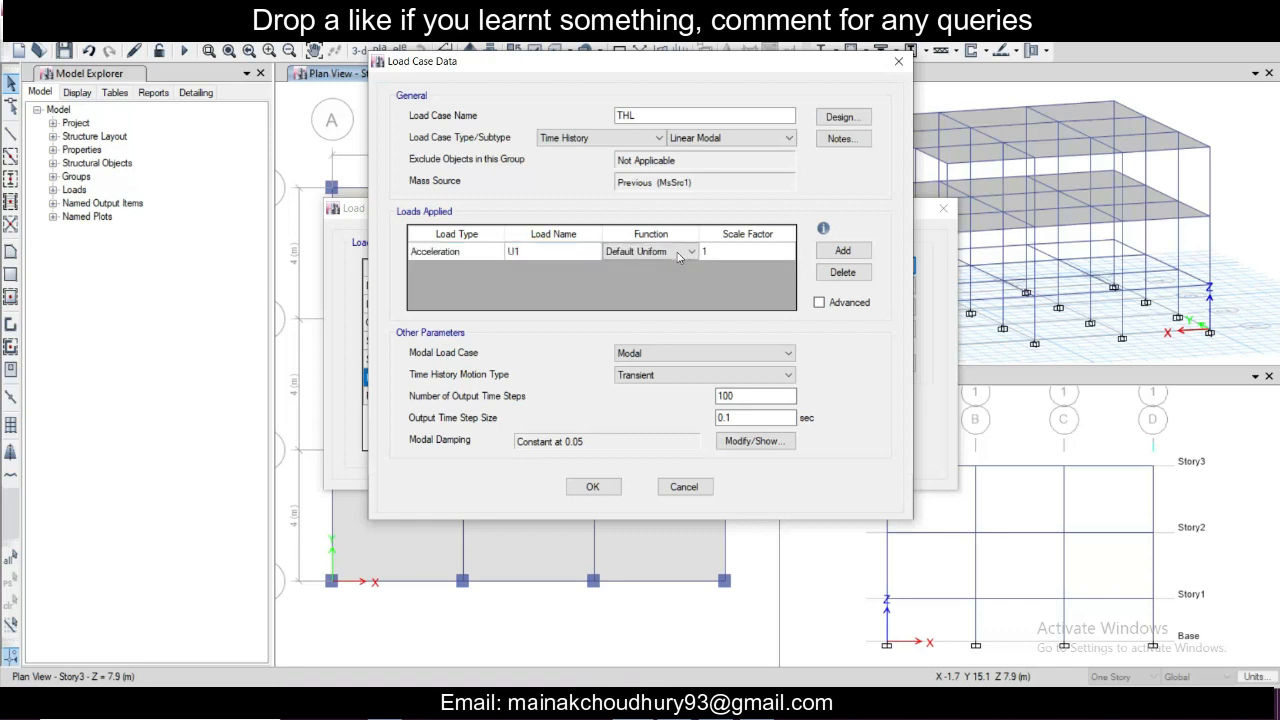
left_click(650, 251)
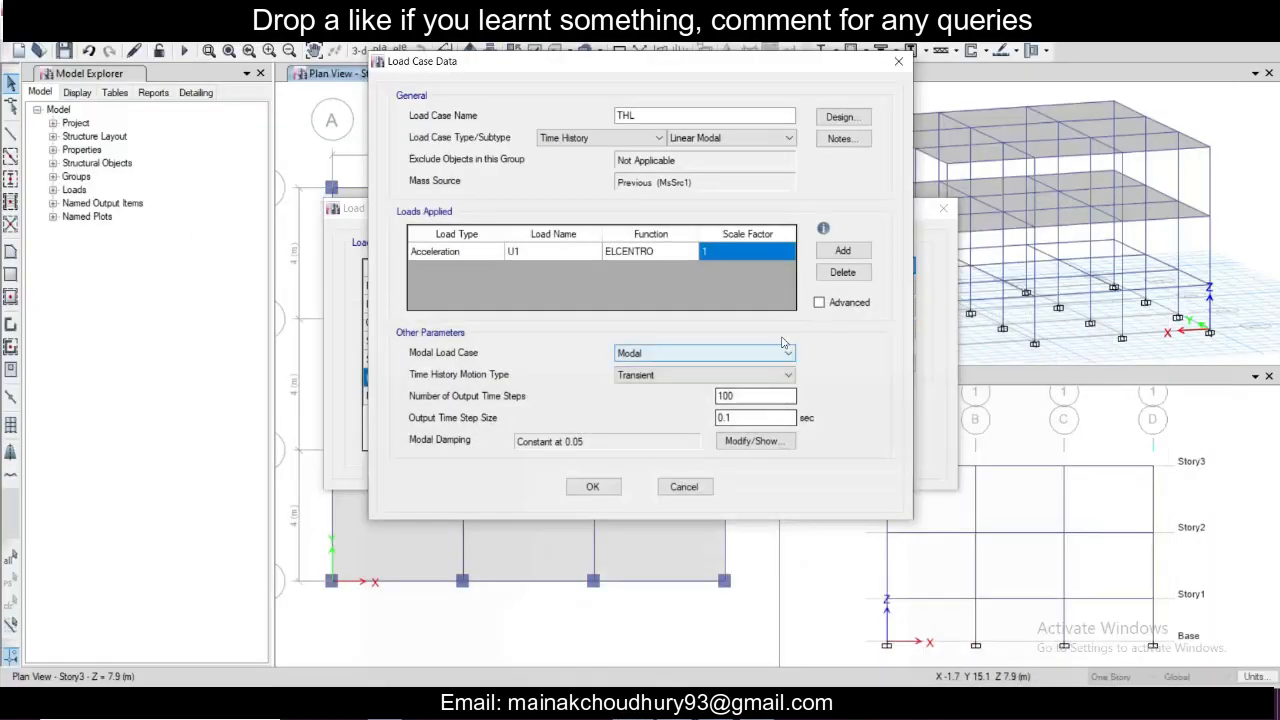
left_click(747, 251)
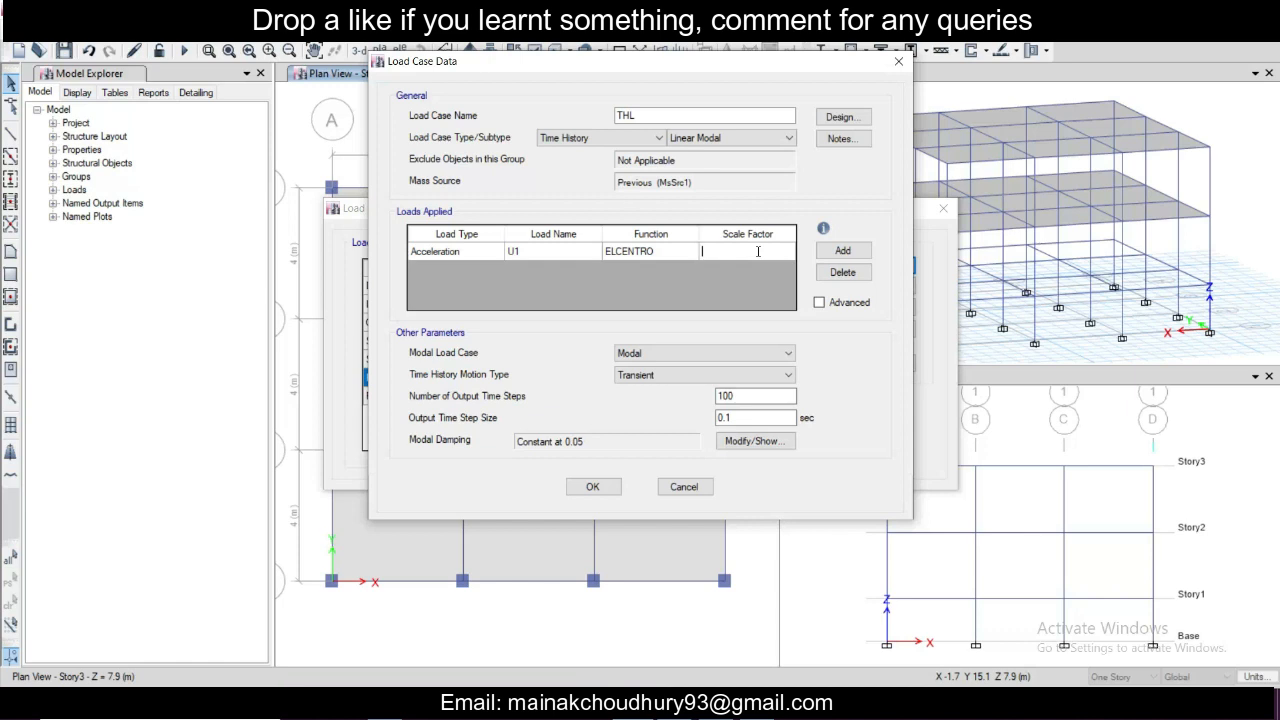
type("98")
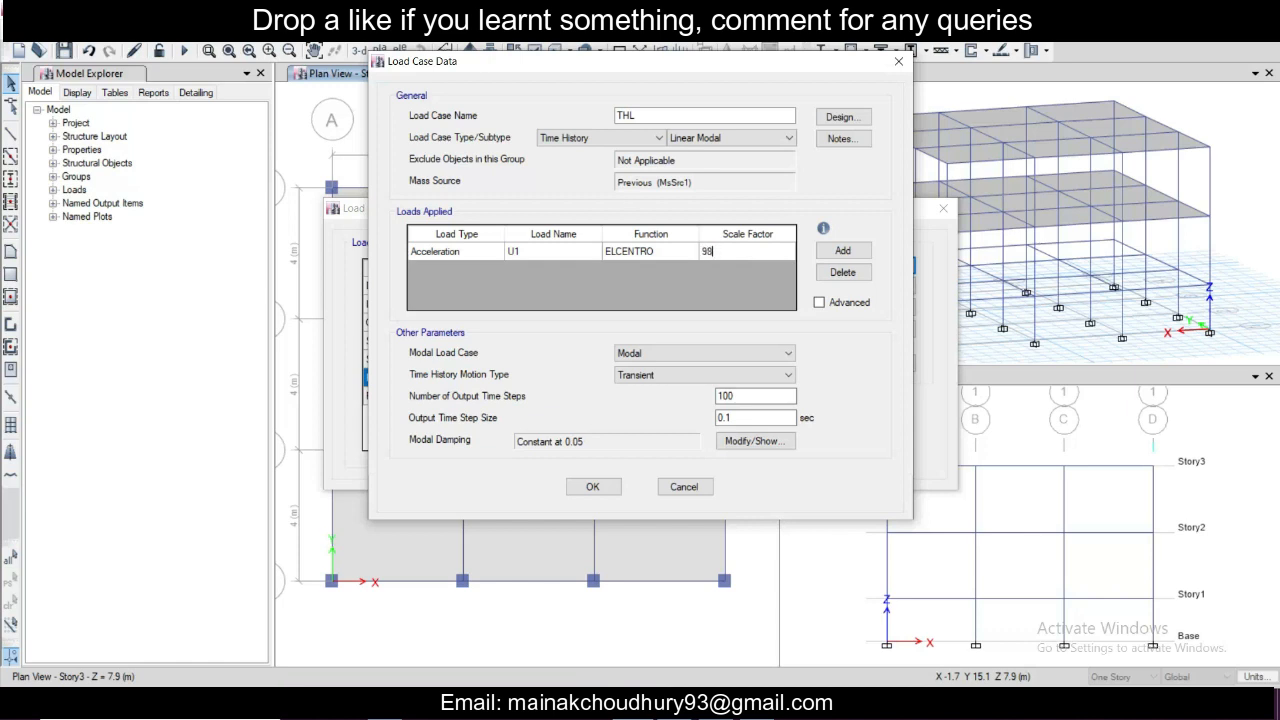
left_click(455, 251)
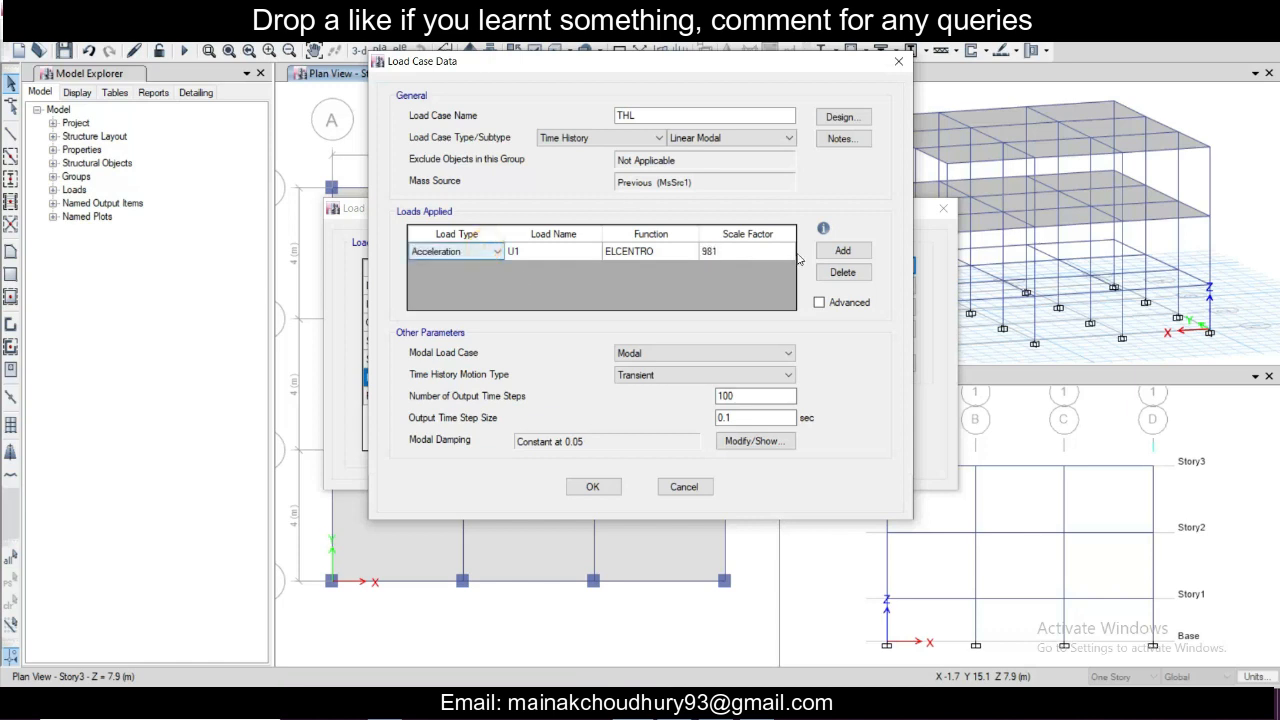
Step: Add a U2 ELCENTRO acceleration scaled by 981 and save the THL case
left_click(842, 250)
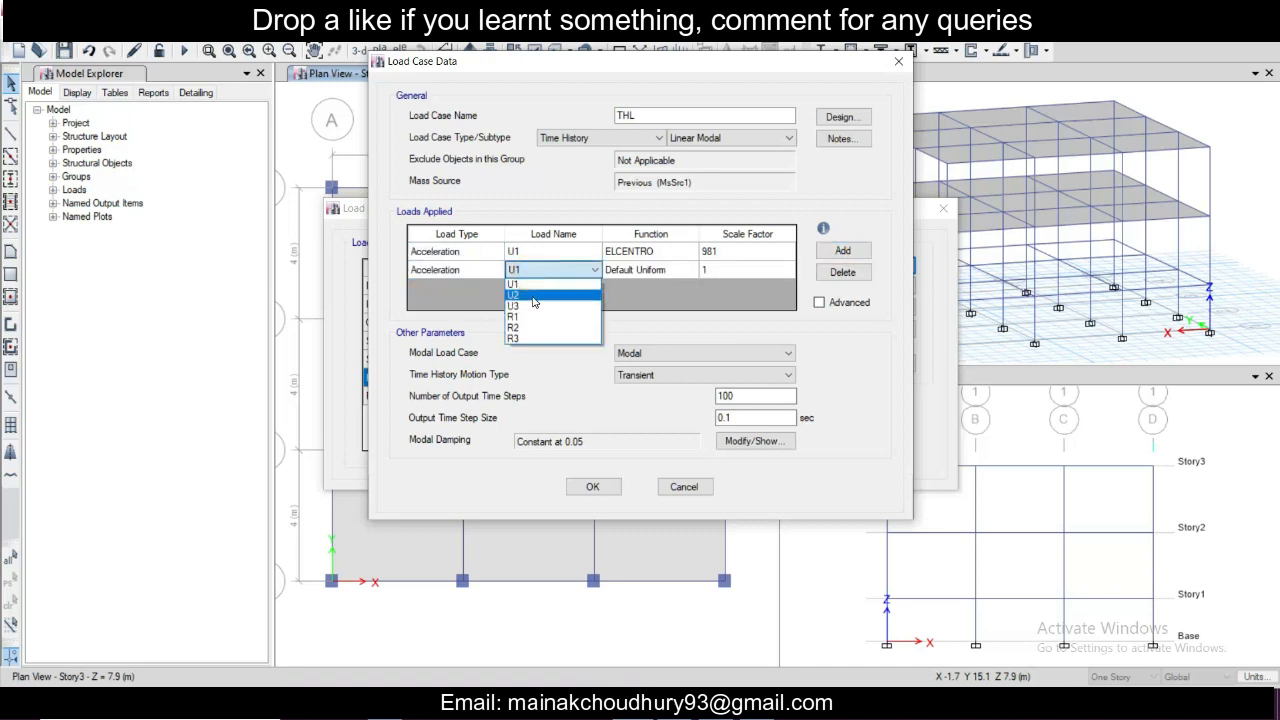
left_click(513, 295)
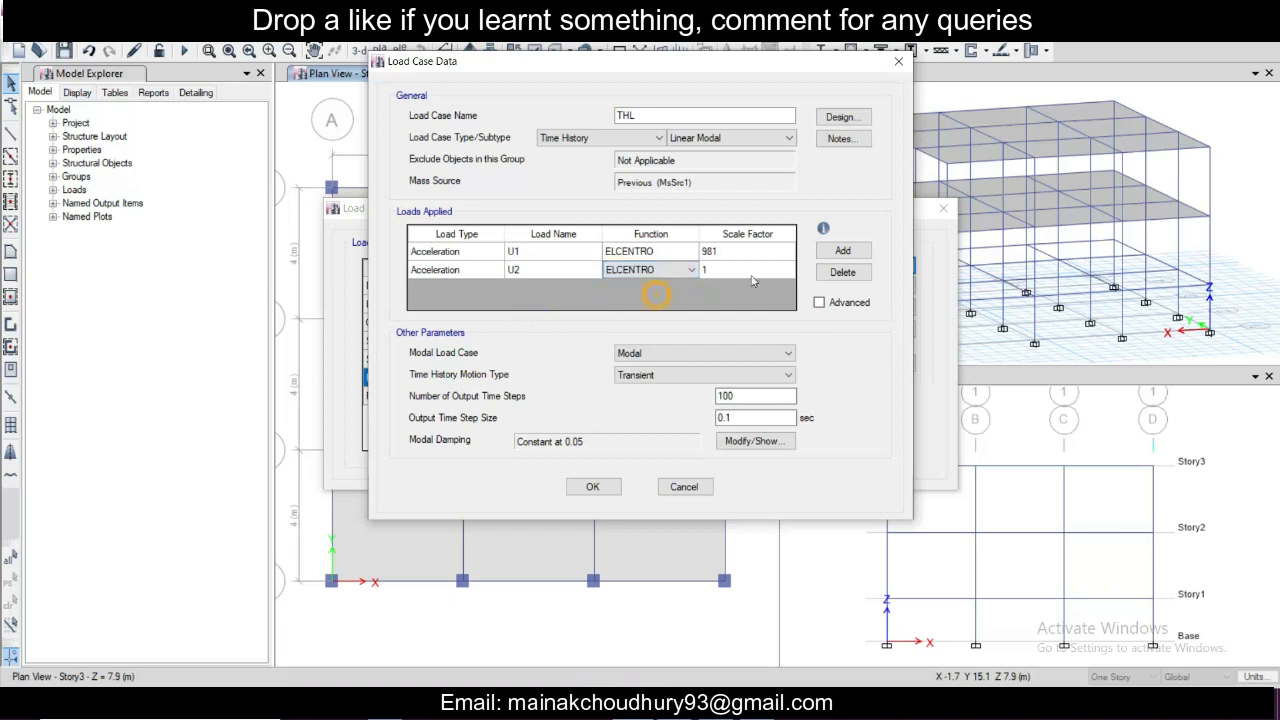
type("981")
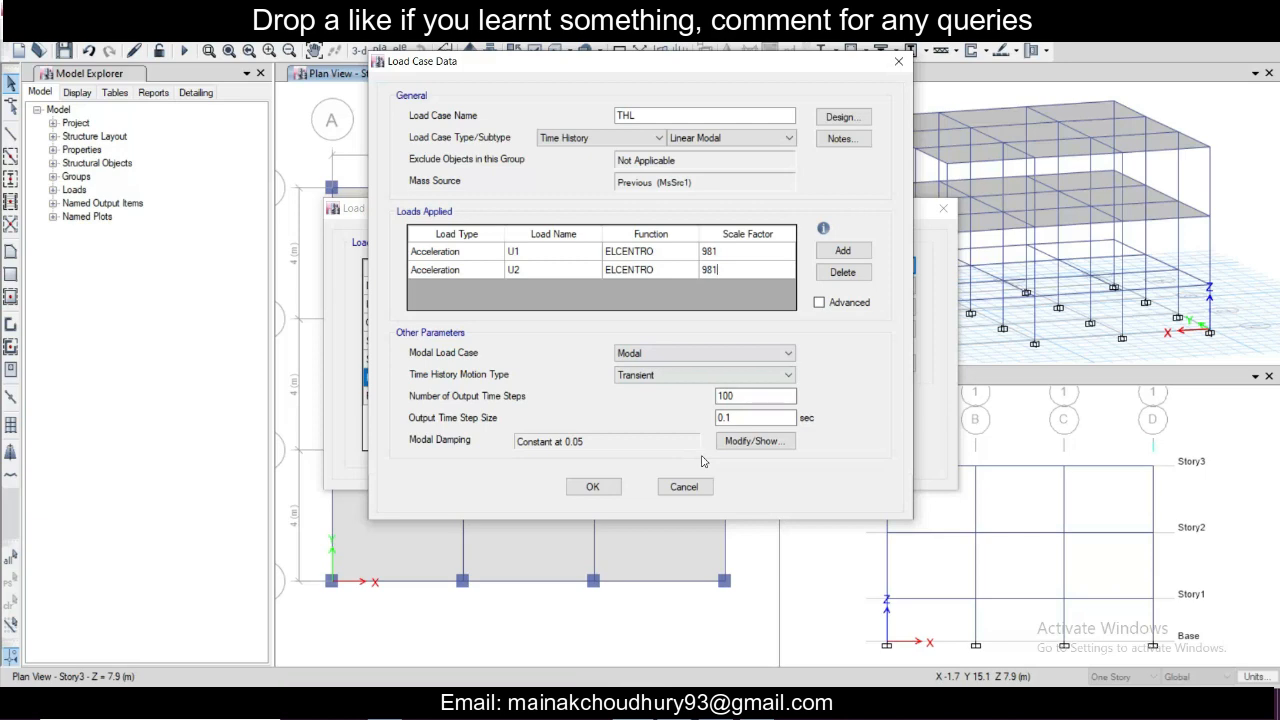
left_click(592, 486)
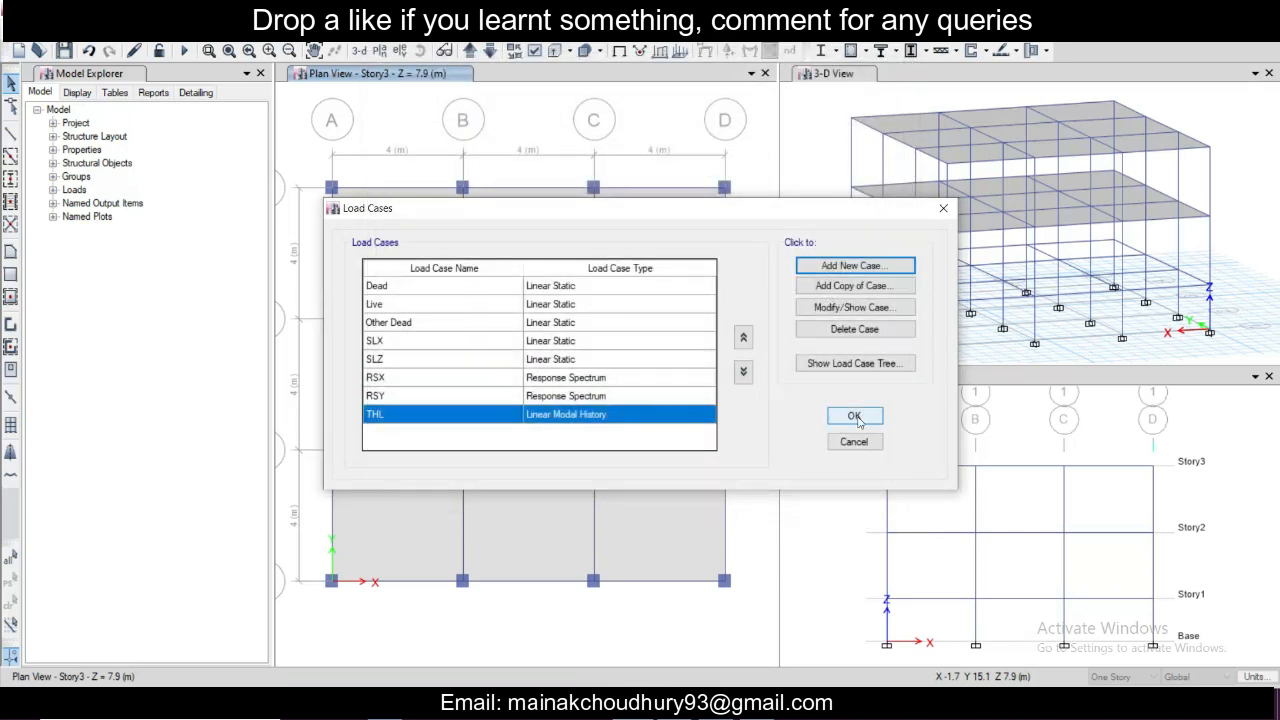
Step: Accept the load cases and generate the default design combinations, DCon21 onward
left_click(854, 416)
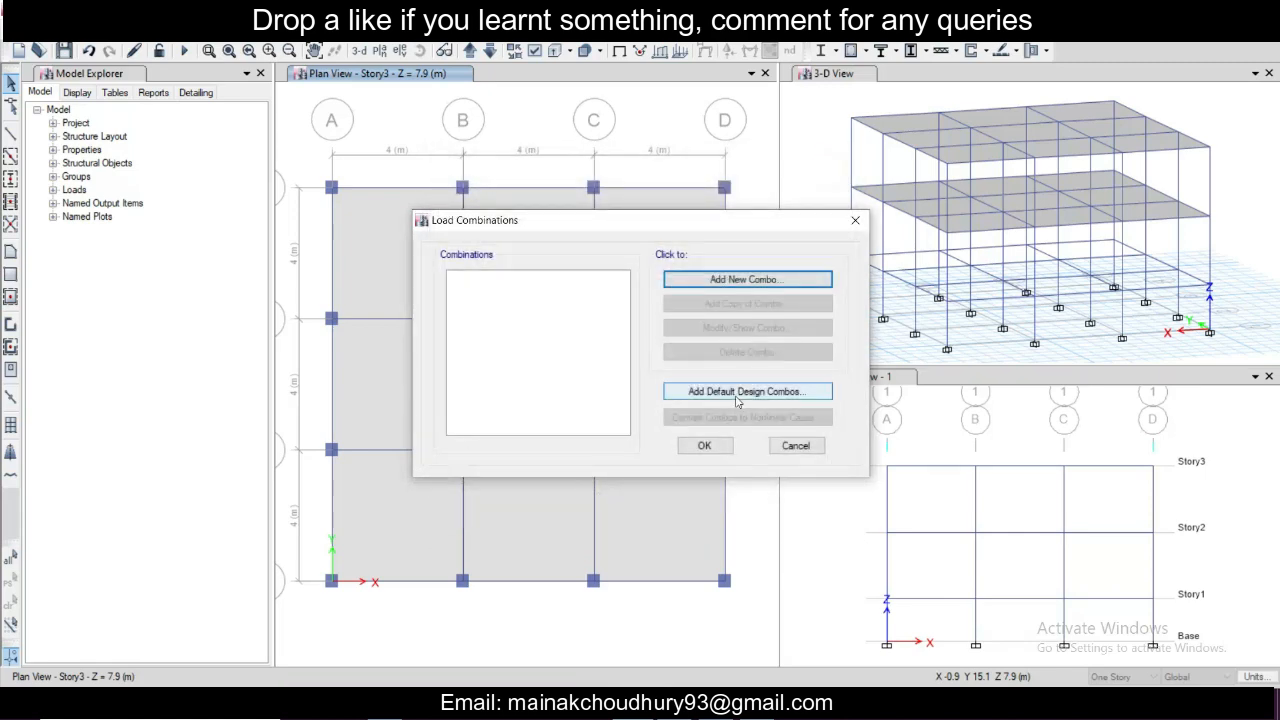
left_click(747, 391)
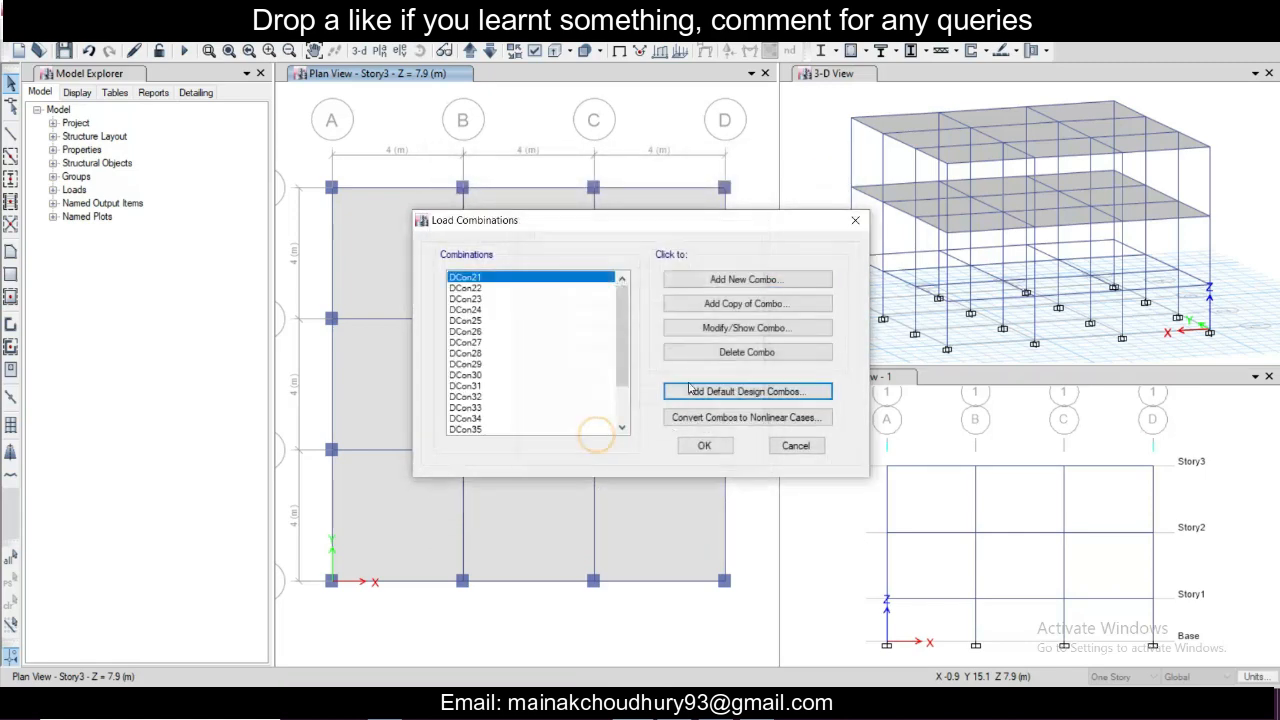
left_click(704, 445)
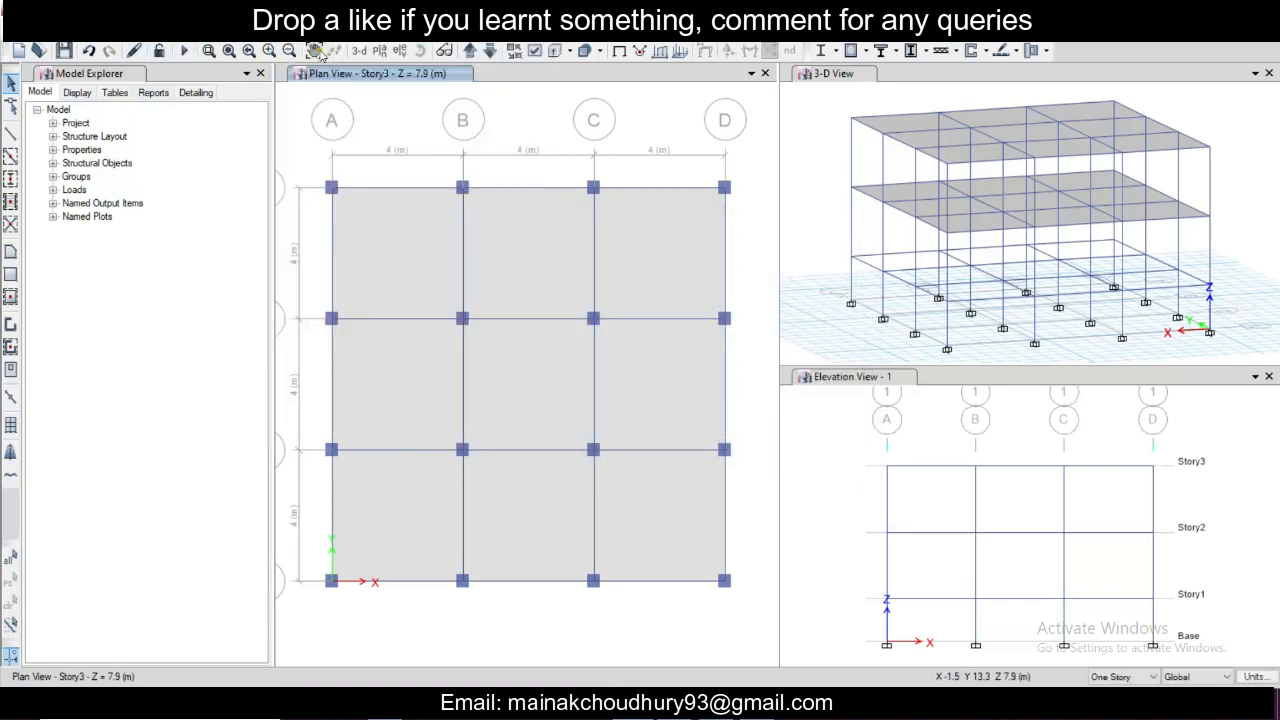
Step: Run Check Model with all joint, frame, shell and loading checks enabled
left_click(322, 50)
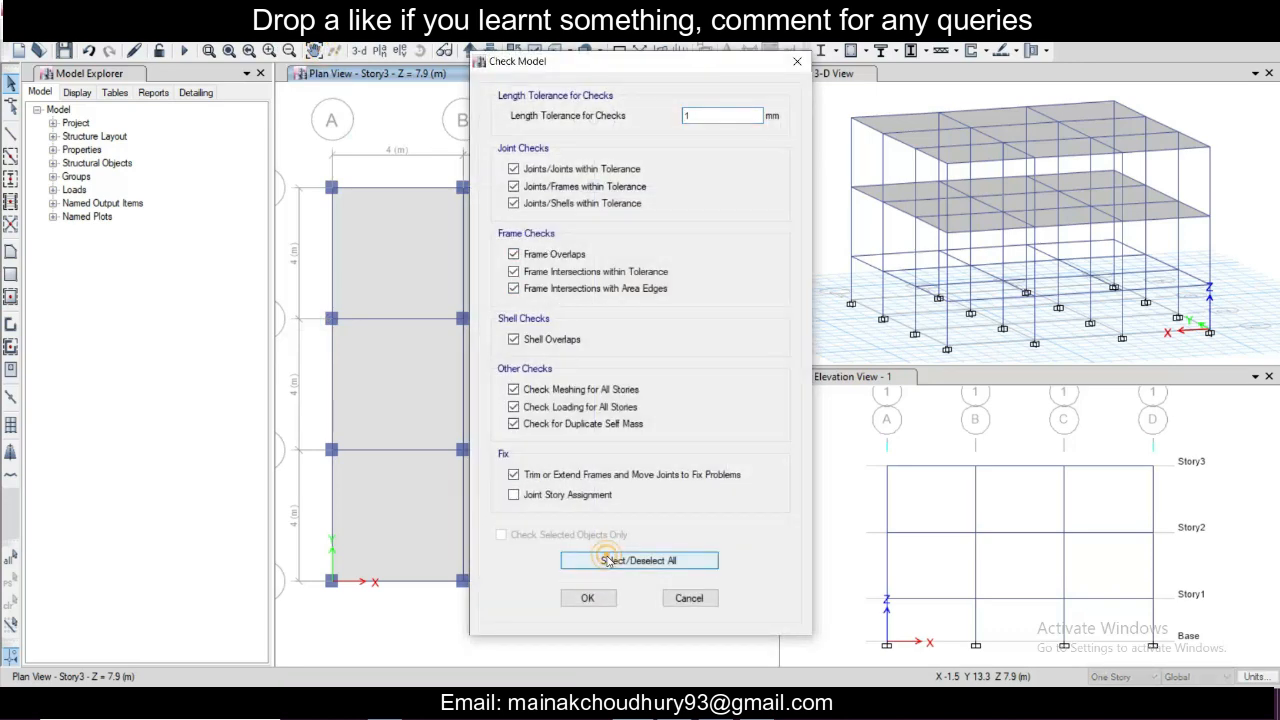
left_click(588, 597)
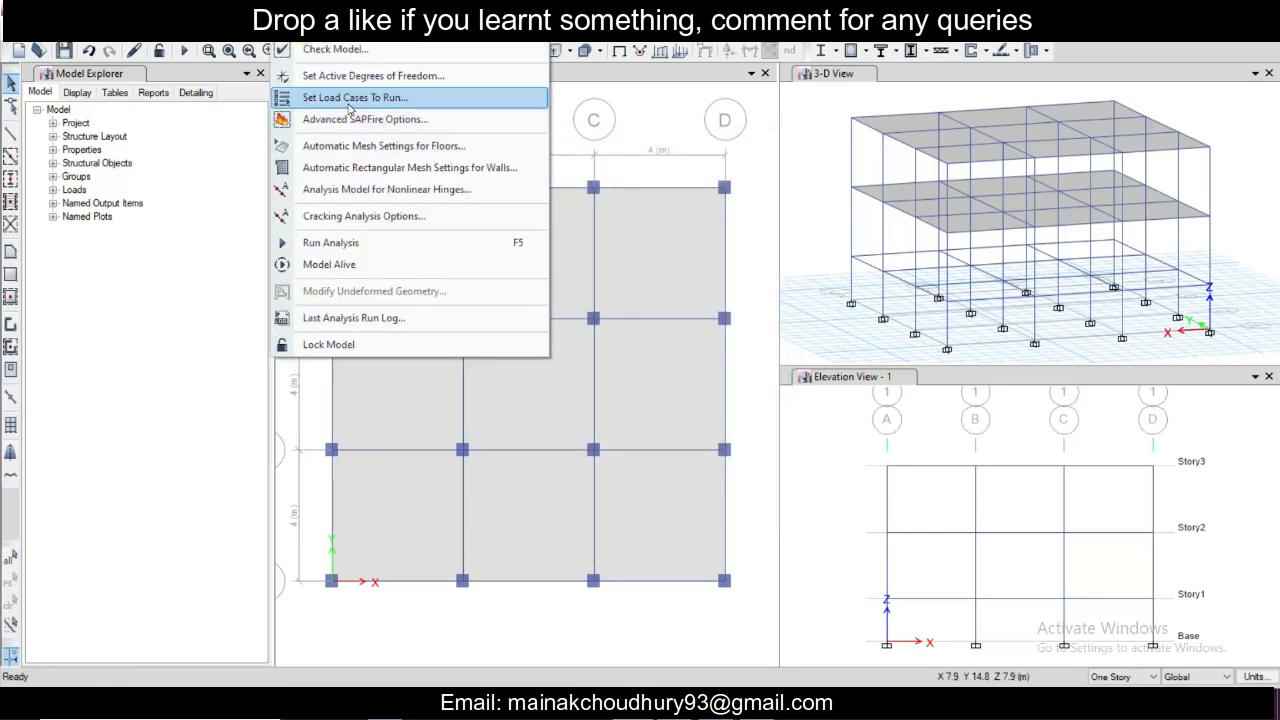
Step: Set Live, Other Dead, RSX and RSY to Do Not Run, then run the analysis
left_click(354, 97)
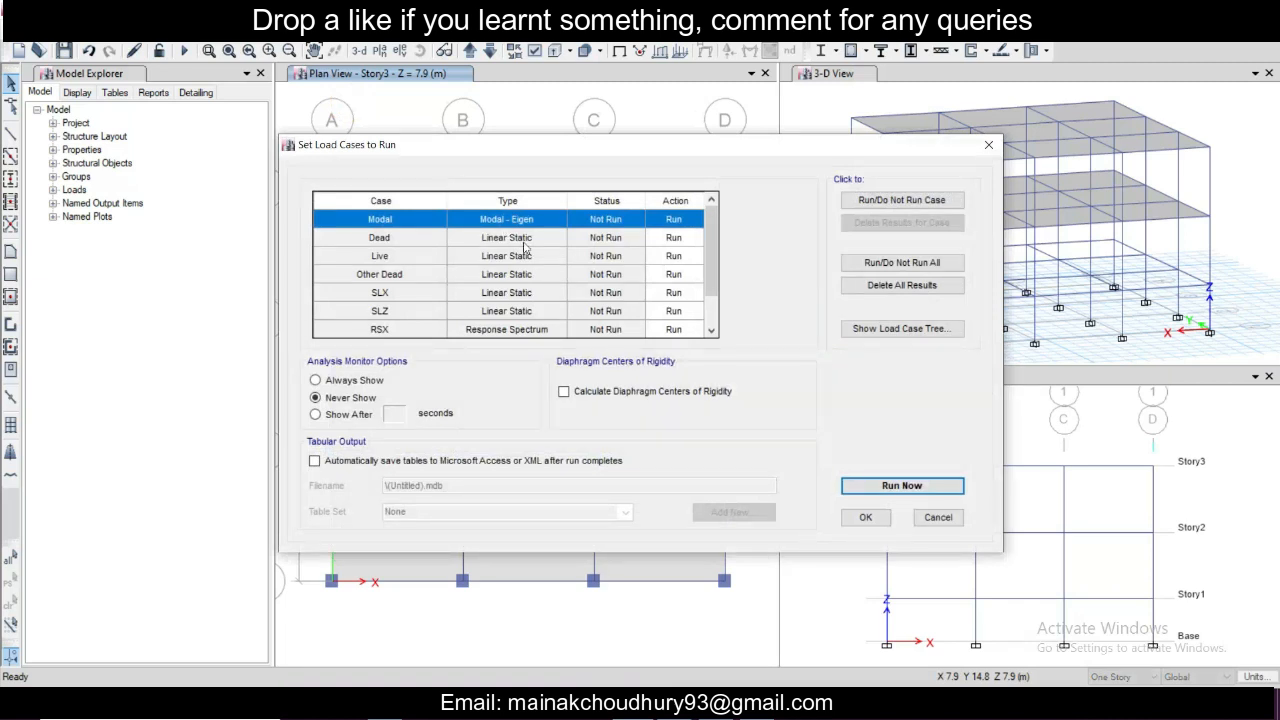
mouse_move(583, 268)
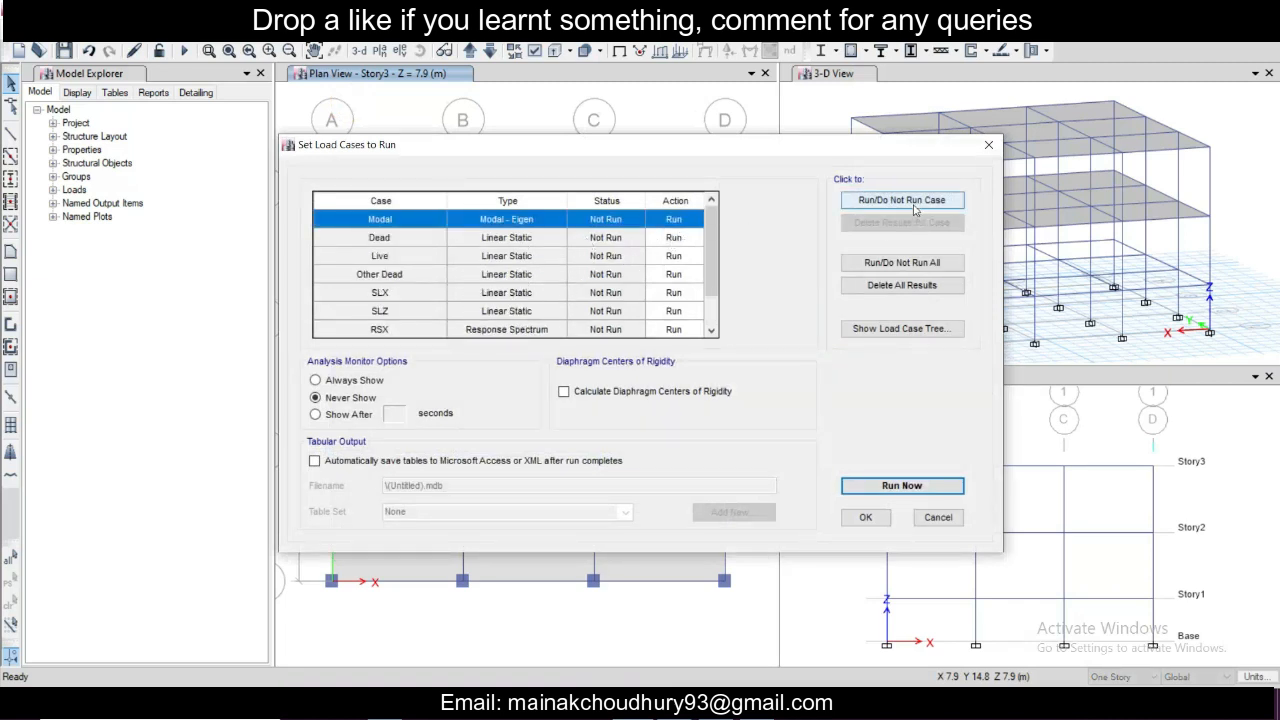
left_click(901, 200)
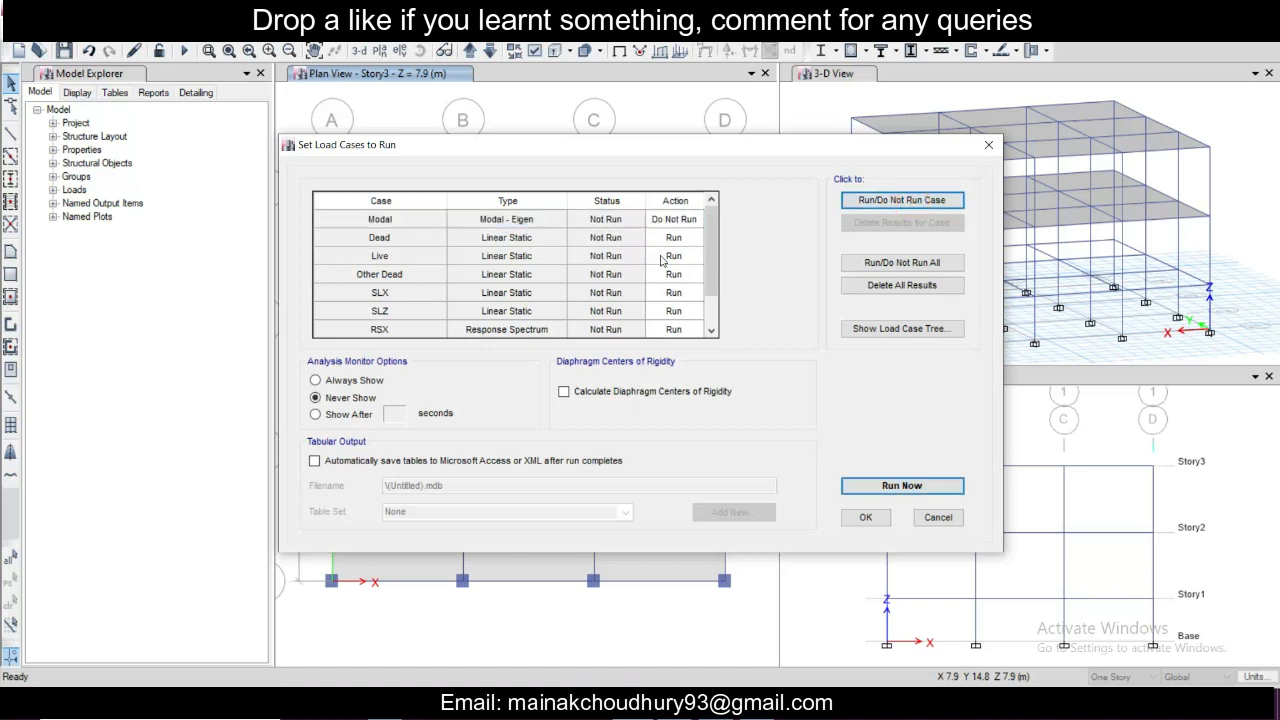
left_click(673, 255)
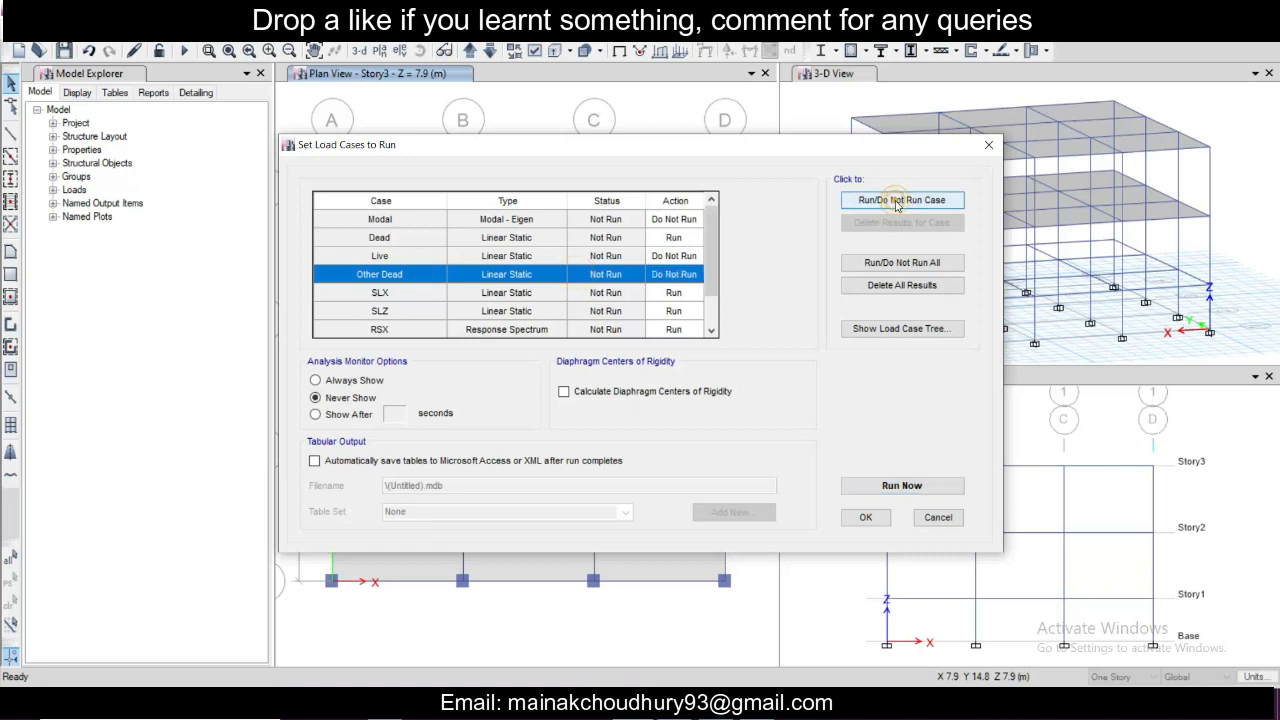
left_click(379, 237)
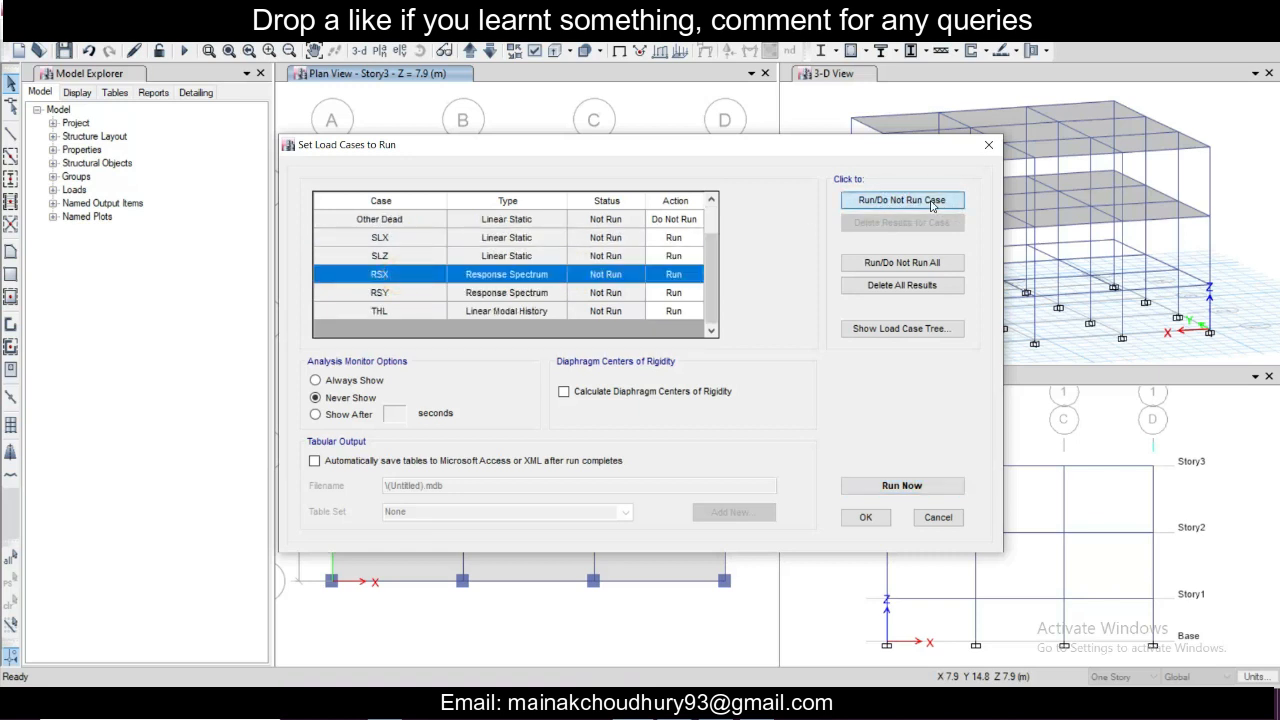
left_click(901, 200)
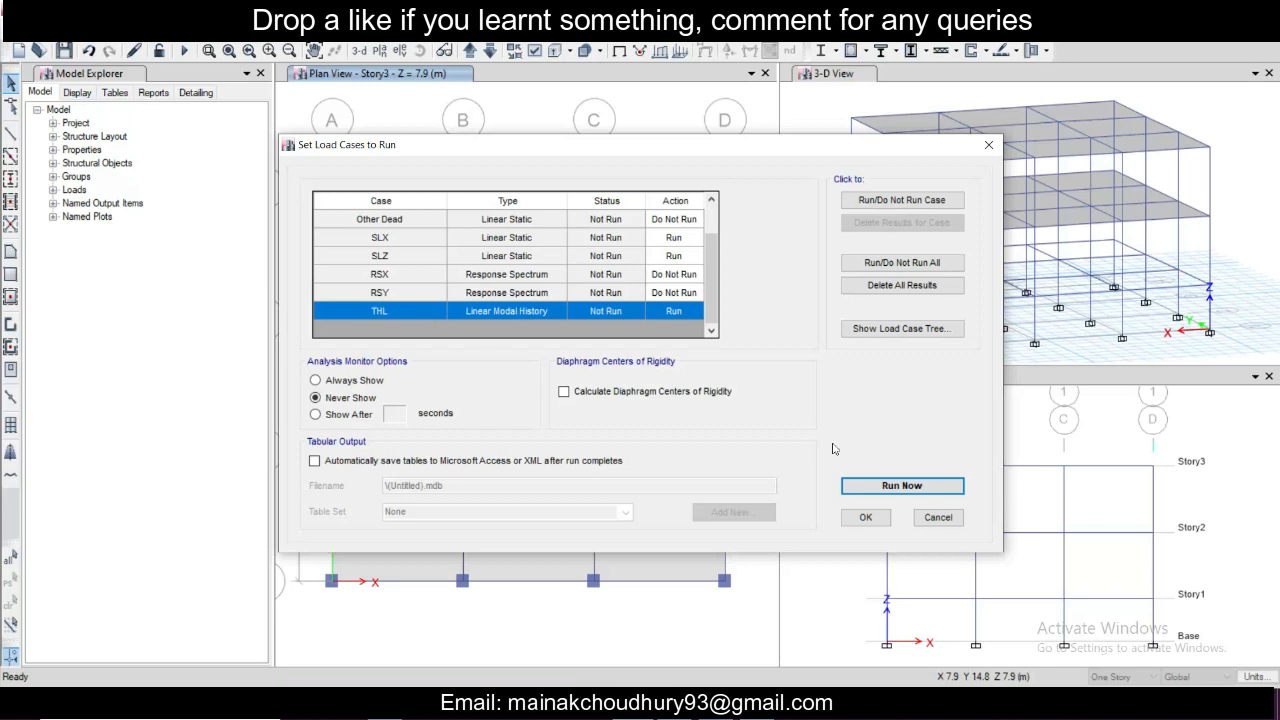
left_click(900, 485)
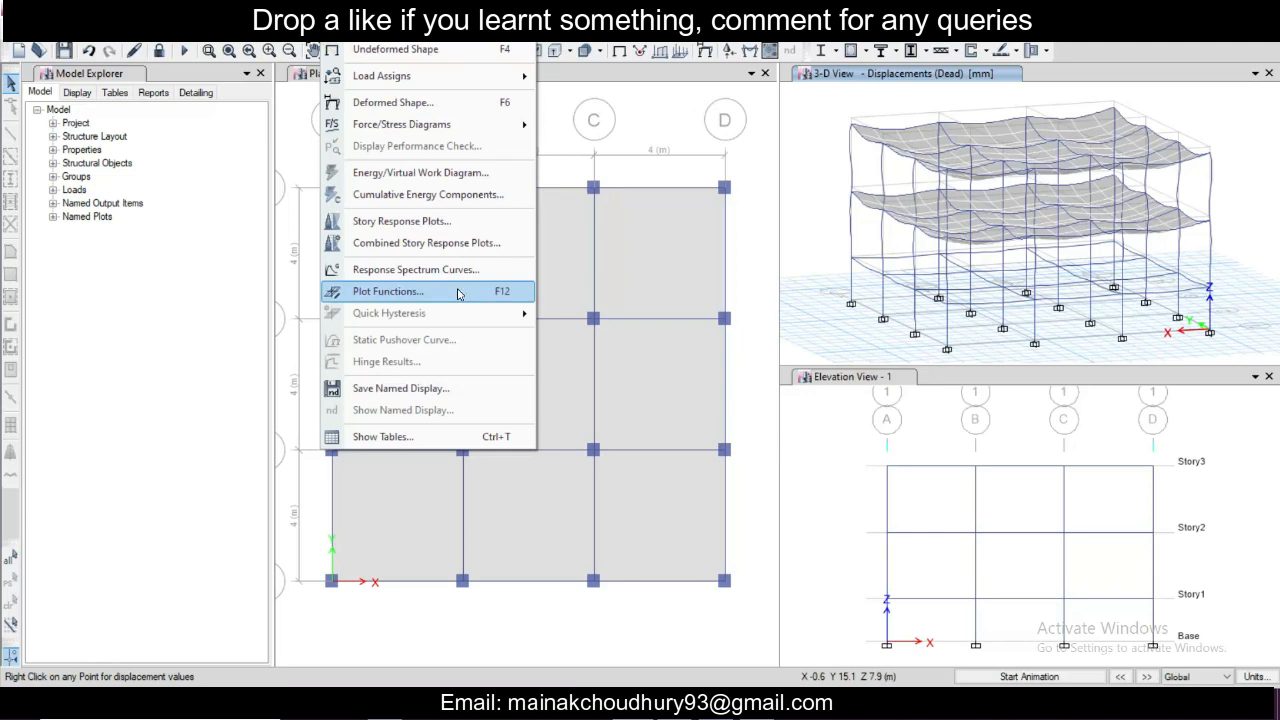
Step: Plot Base FX versus time (0–10 s) for load case THL
left_click(388, 291)
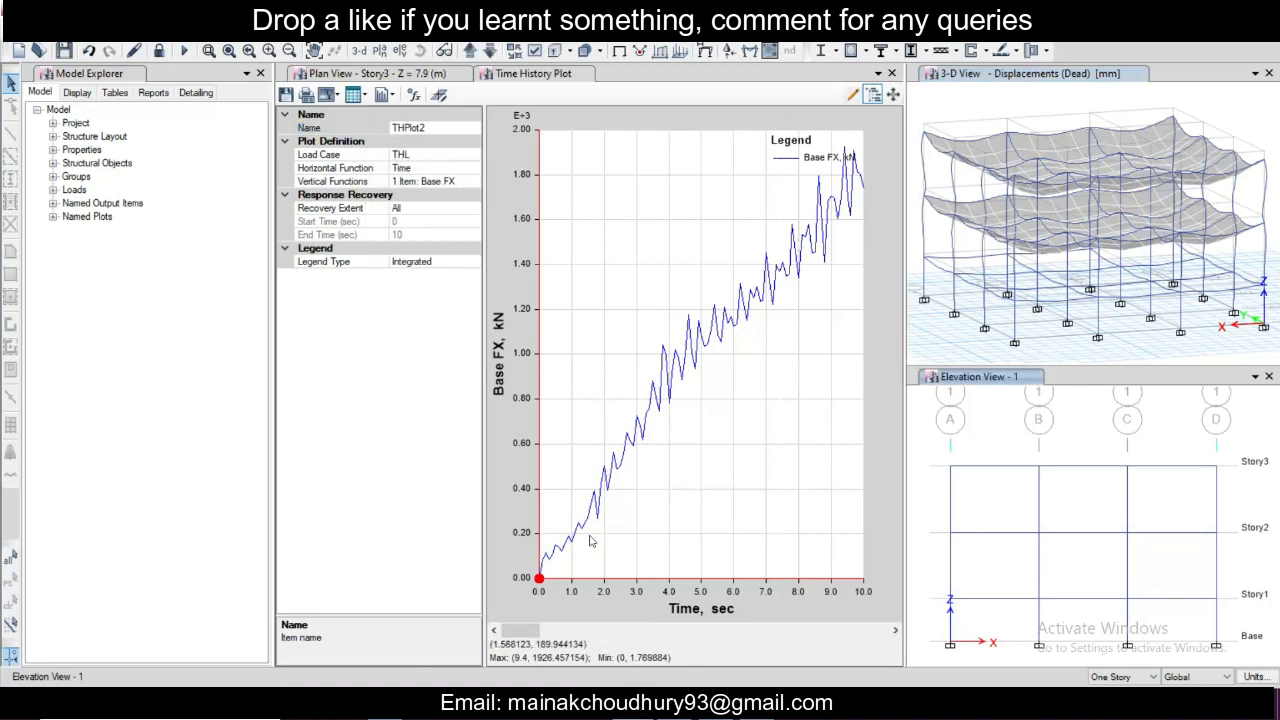
mouse_move(656, 553)
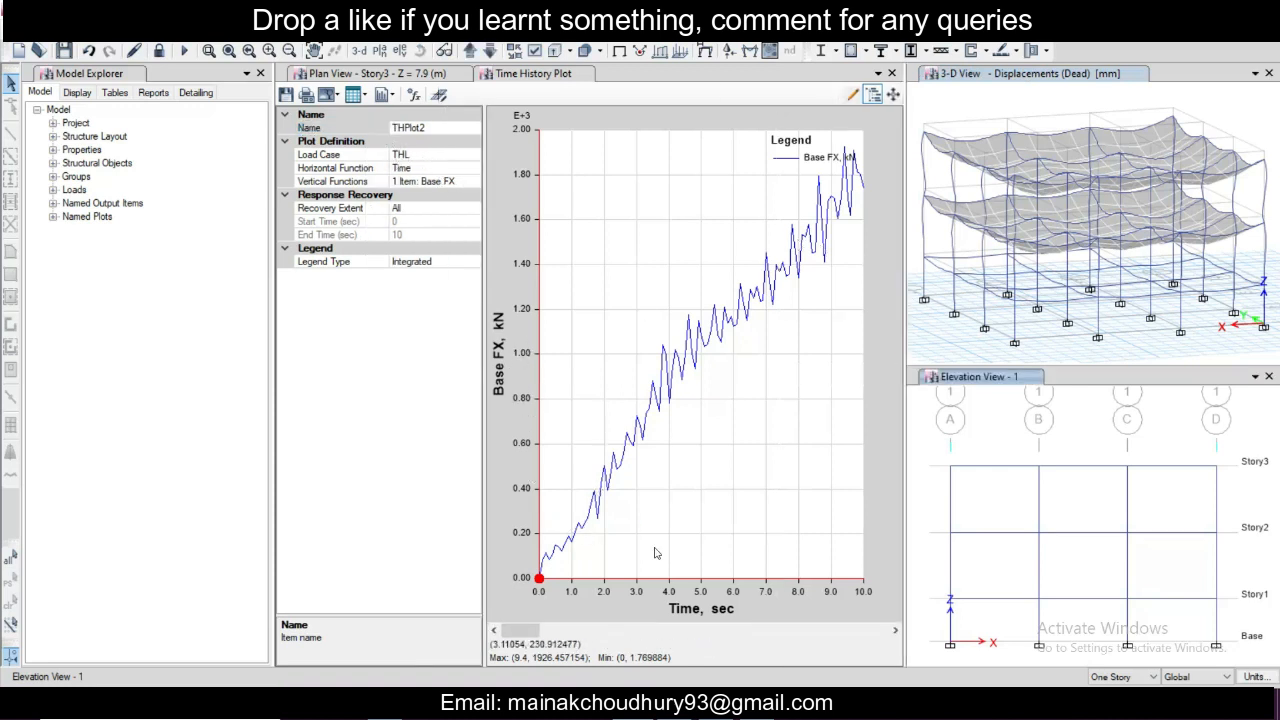
mouse_move(505, 368)
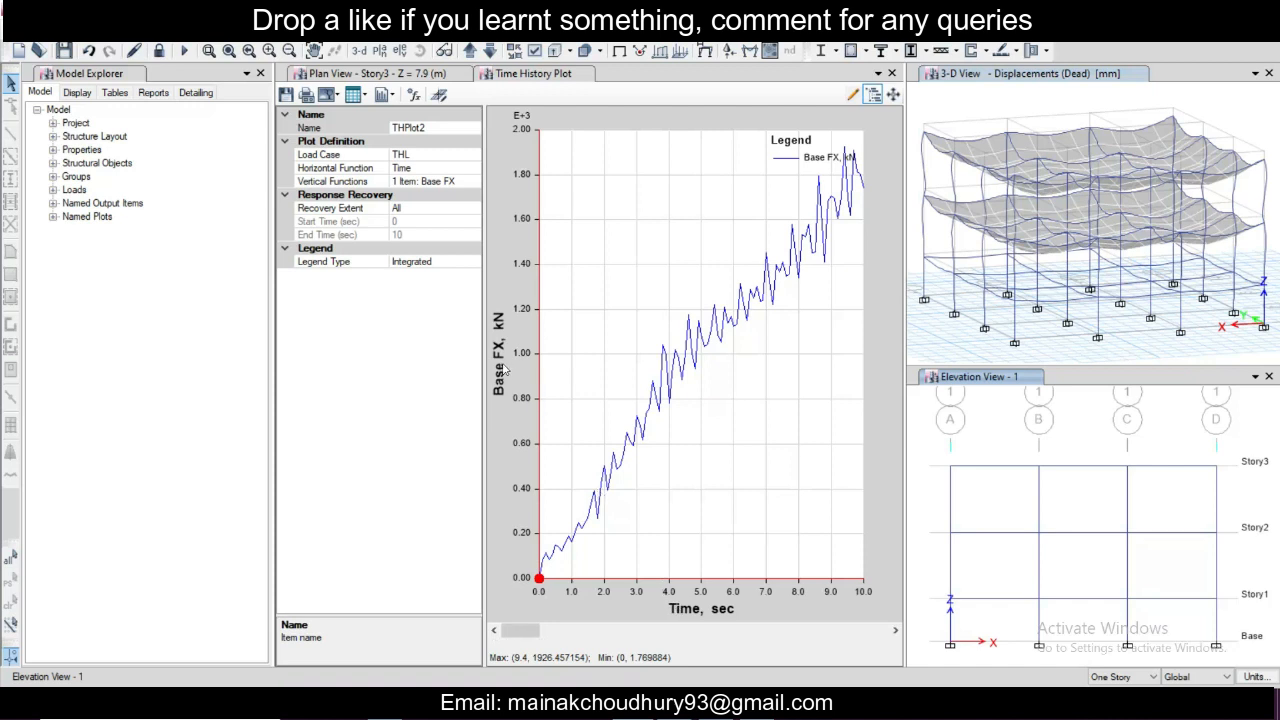
mouse_move(373, 120)
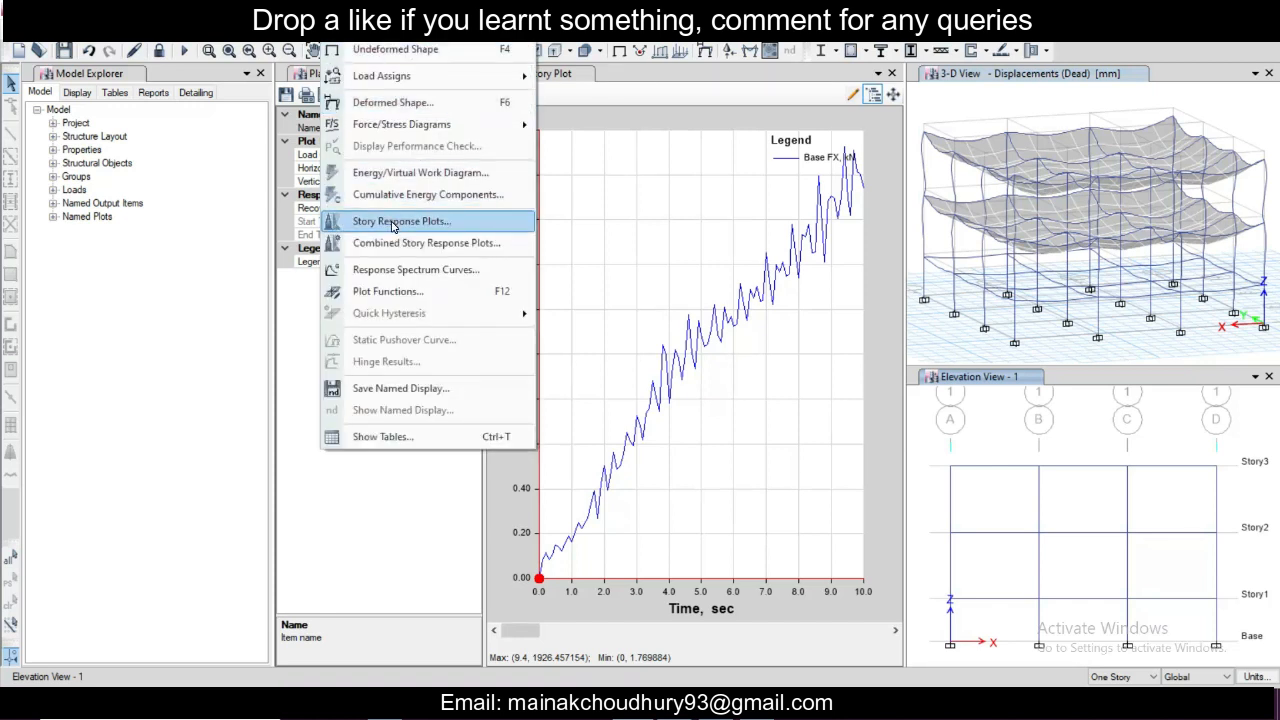
left_click(401, 220)
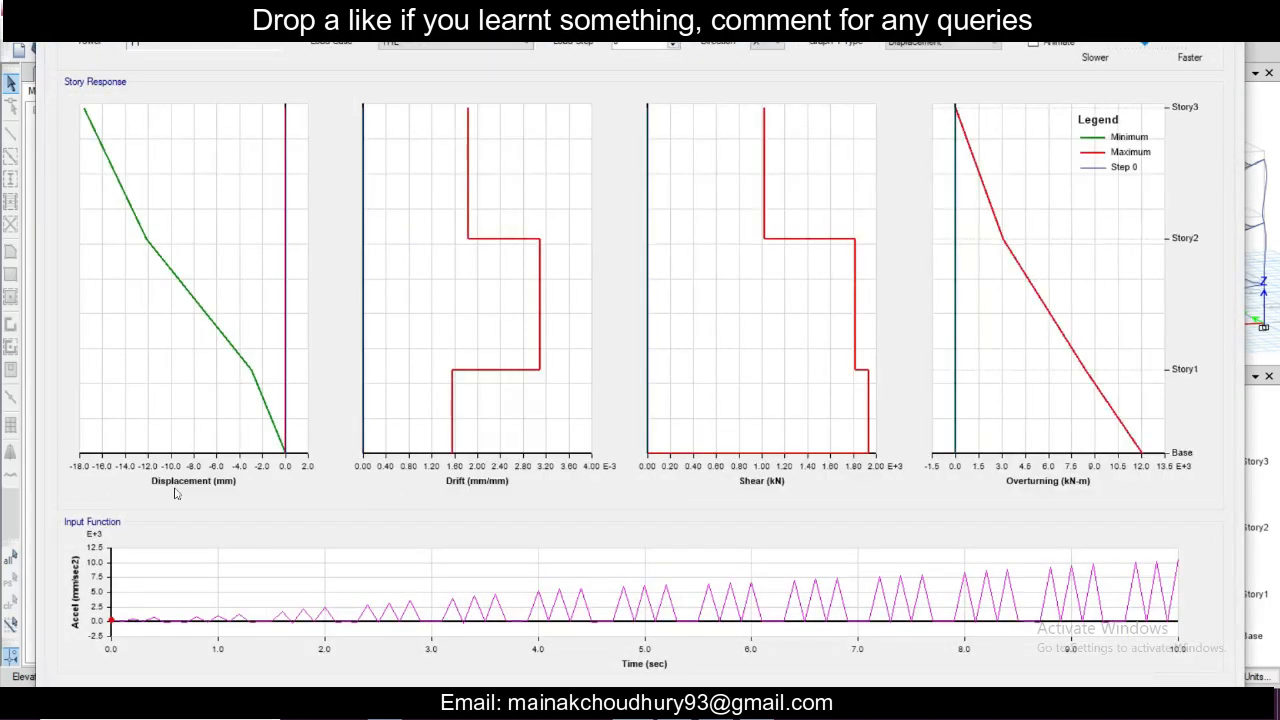
mouse_move(704, 497)
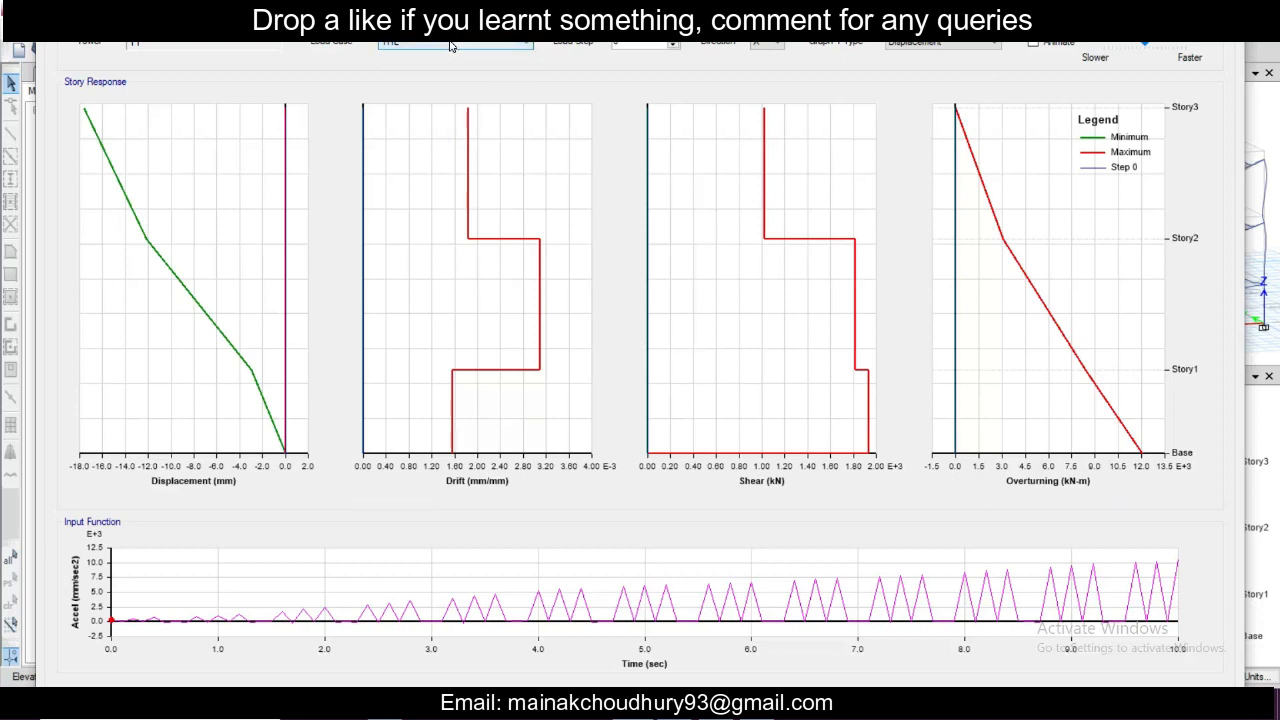
mouse_move(668, 161)
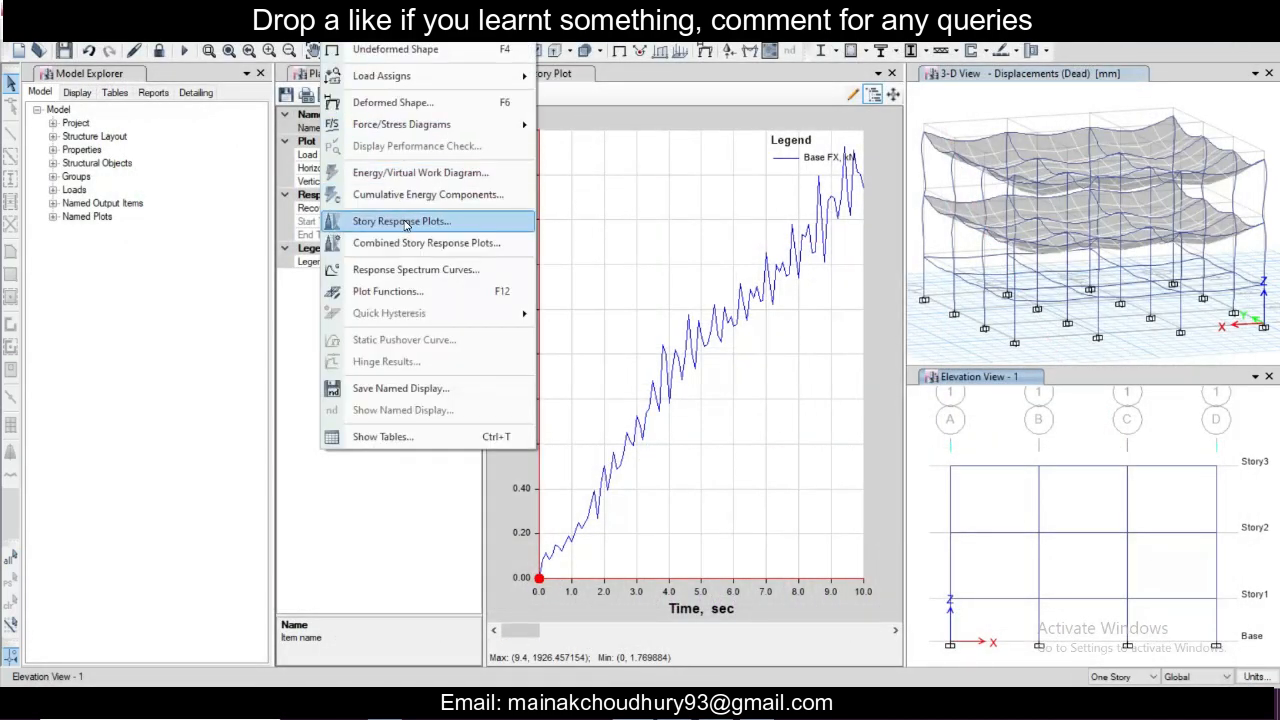
Step: Display the Maximum Story Displacement plot in global X and Y for each storey
left_click(401, 221)
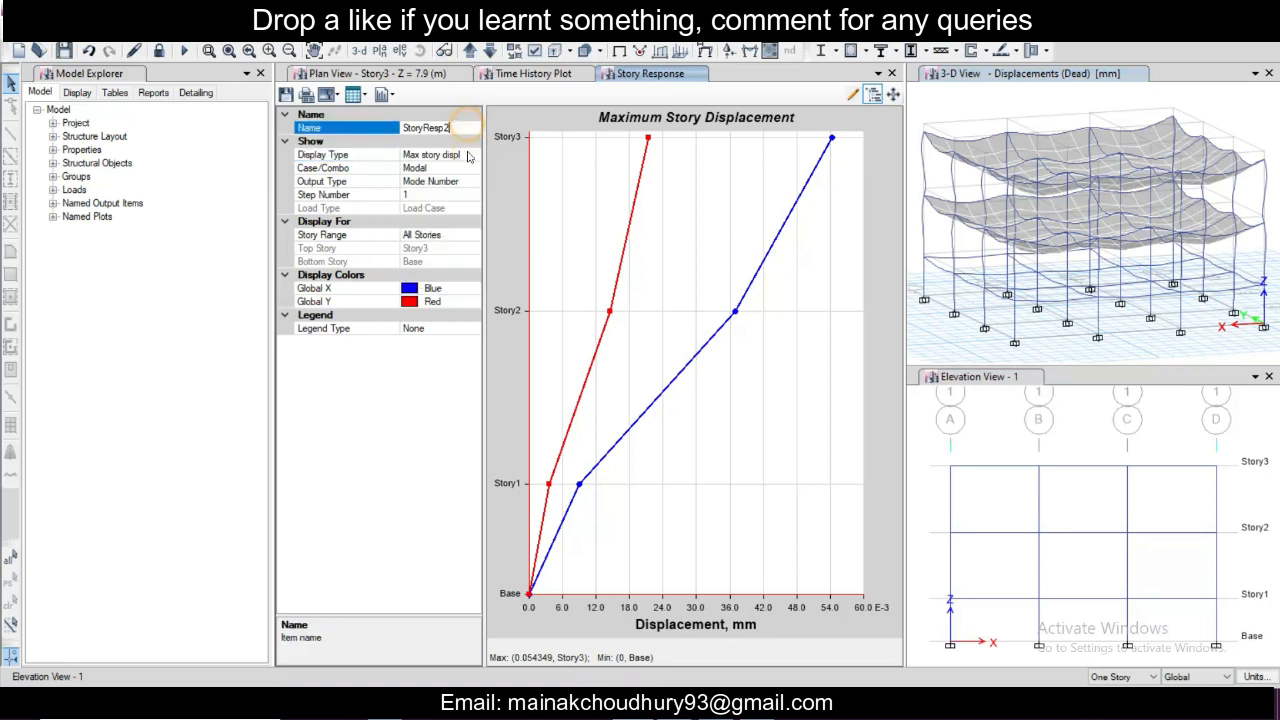
left_click(345, 181)
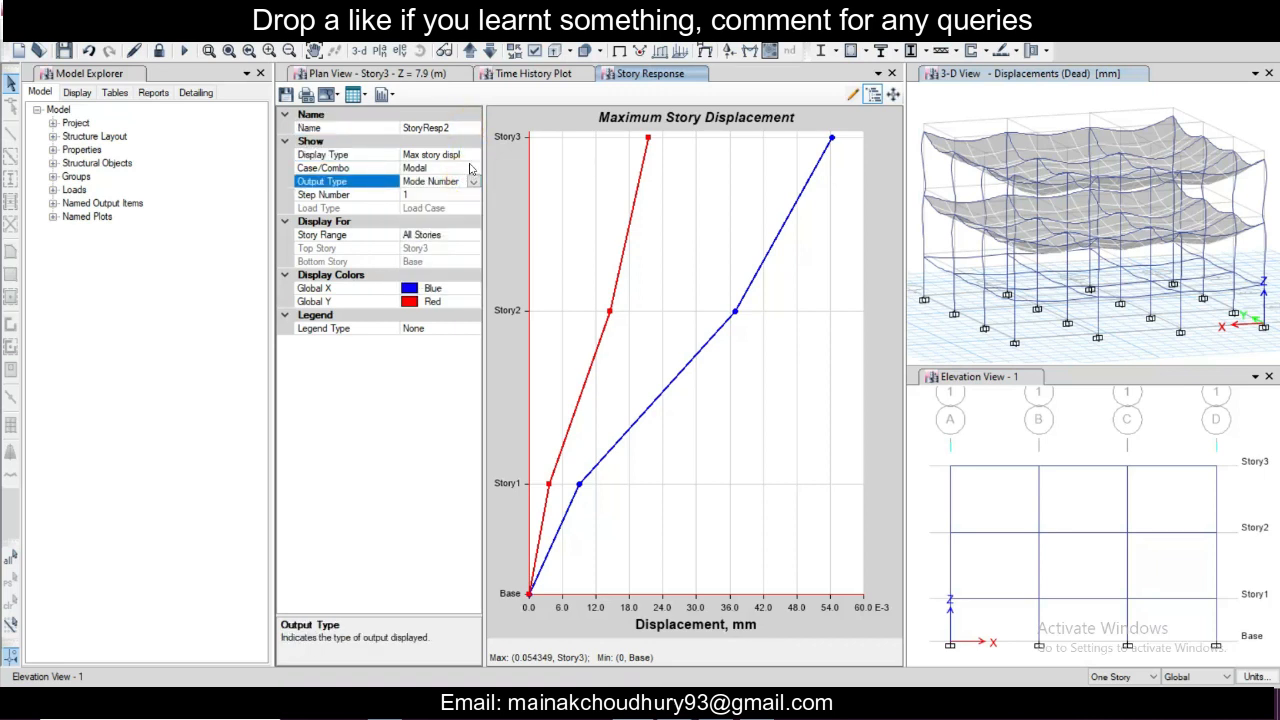
left_click(470, 155)
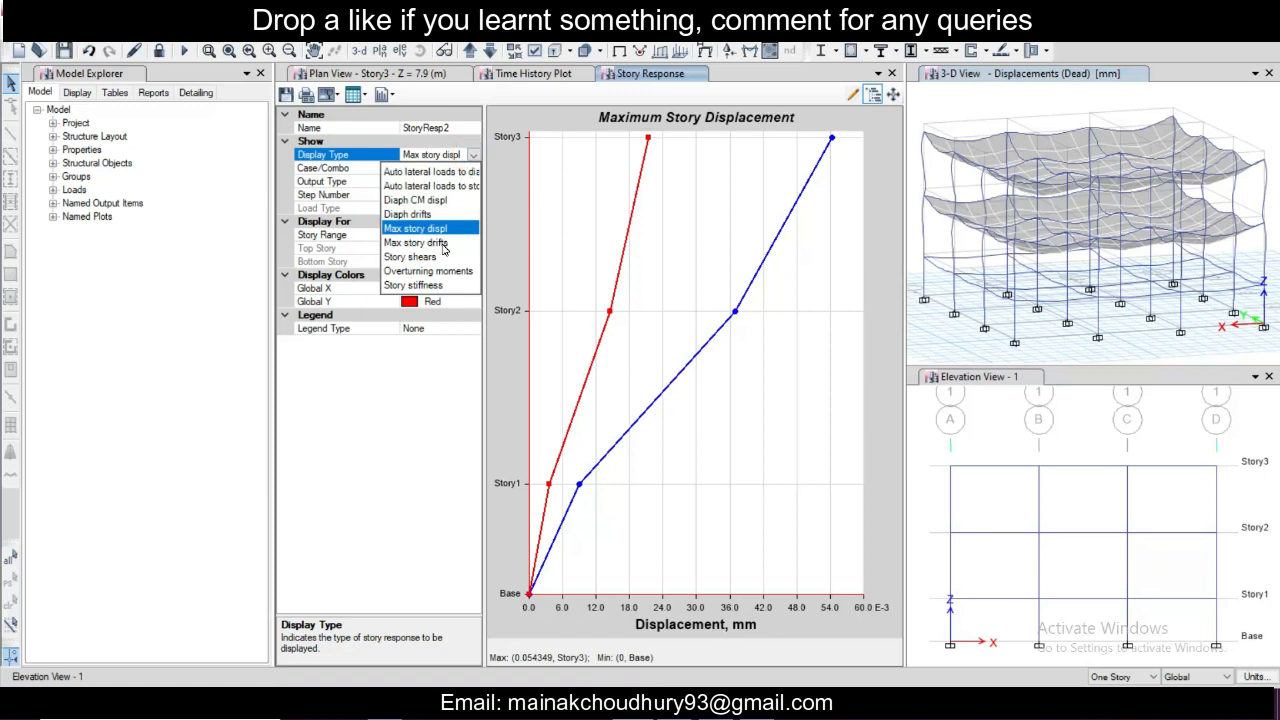
Step: Switch the Story Response display type to Max Story Drifts for the modal case
left_click(415, 242)
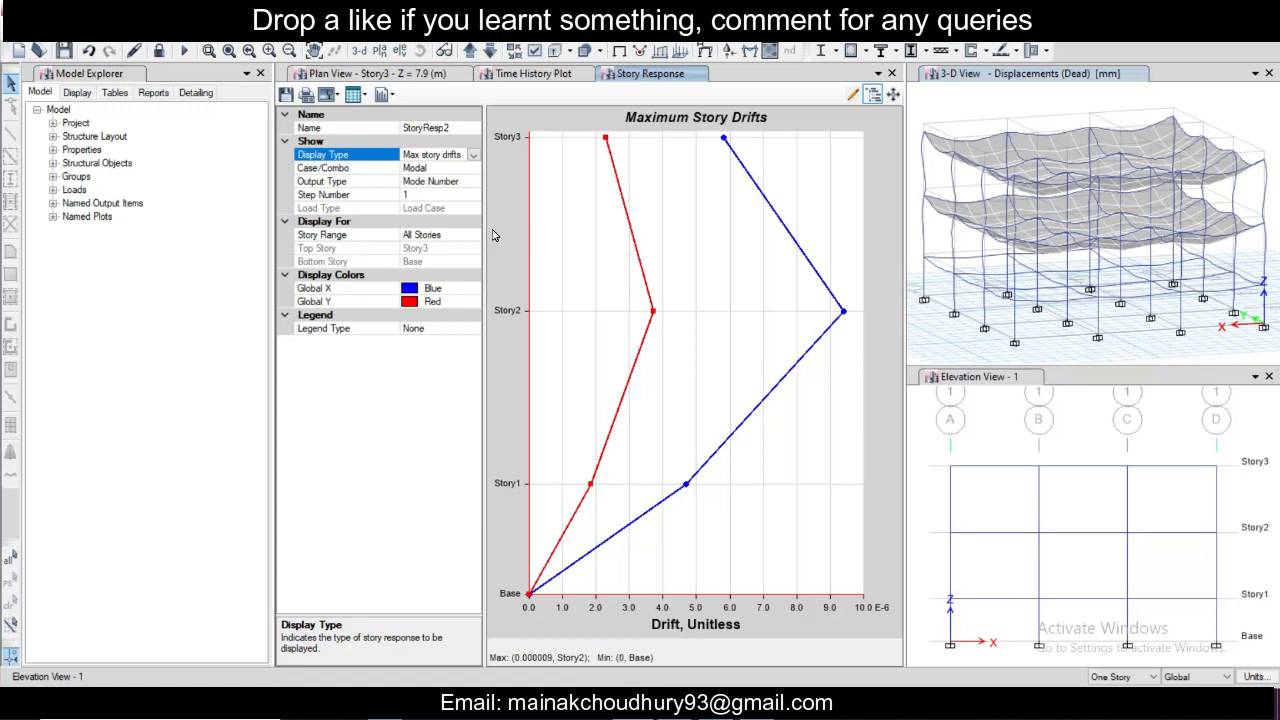
mouse_move(603, 260)
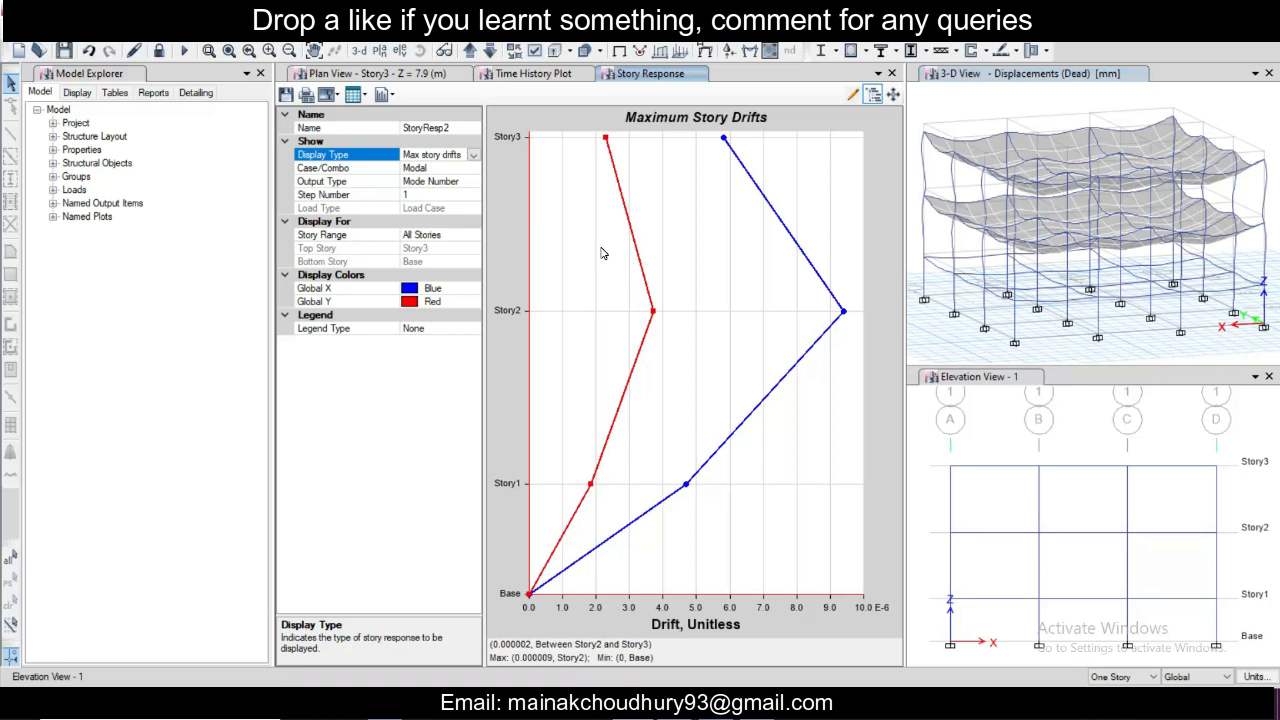
mouse_move(1014, 334)
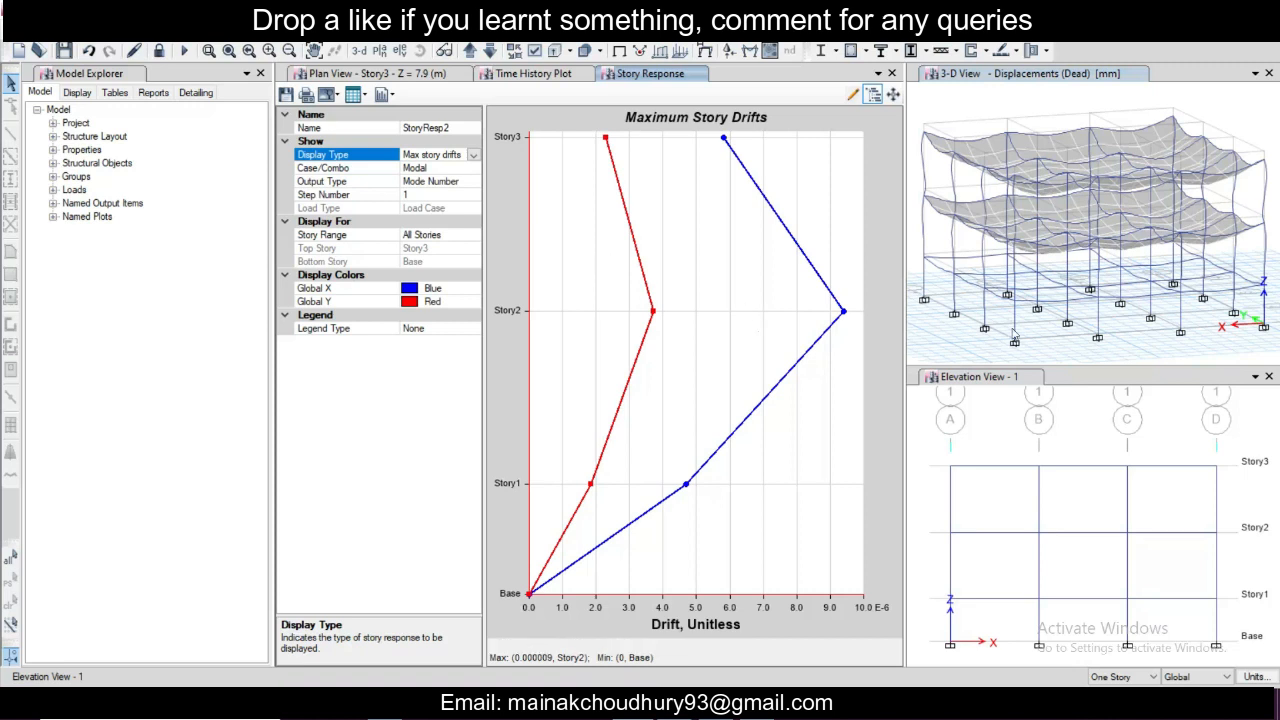
mouse_move(986, 325)
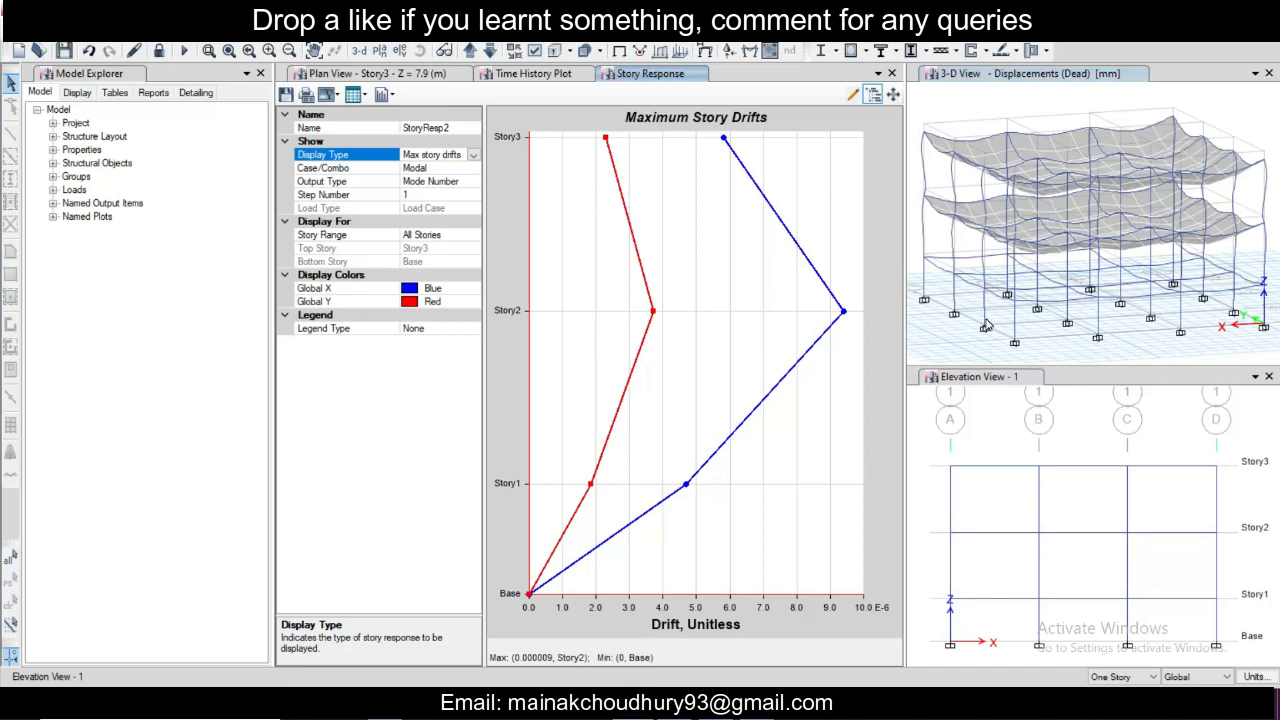
mouse_move(1051, 526)
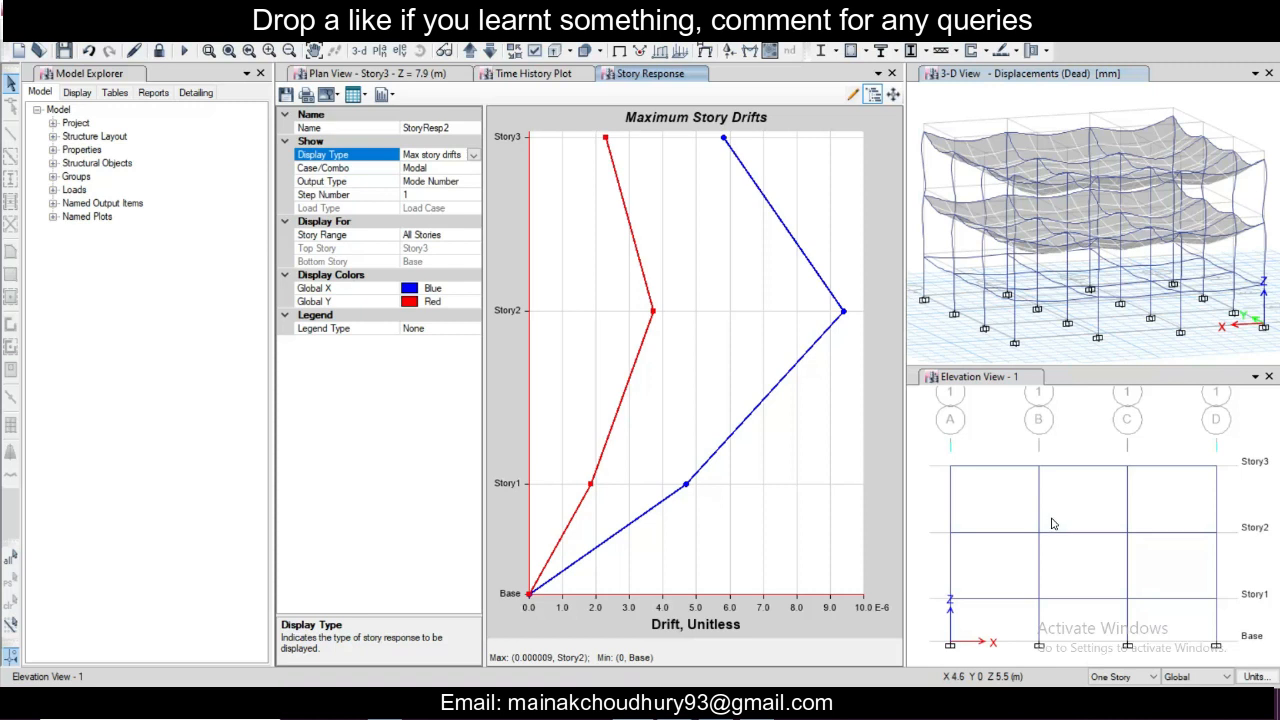
mouse_move(1043, 517)
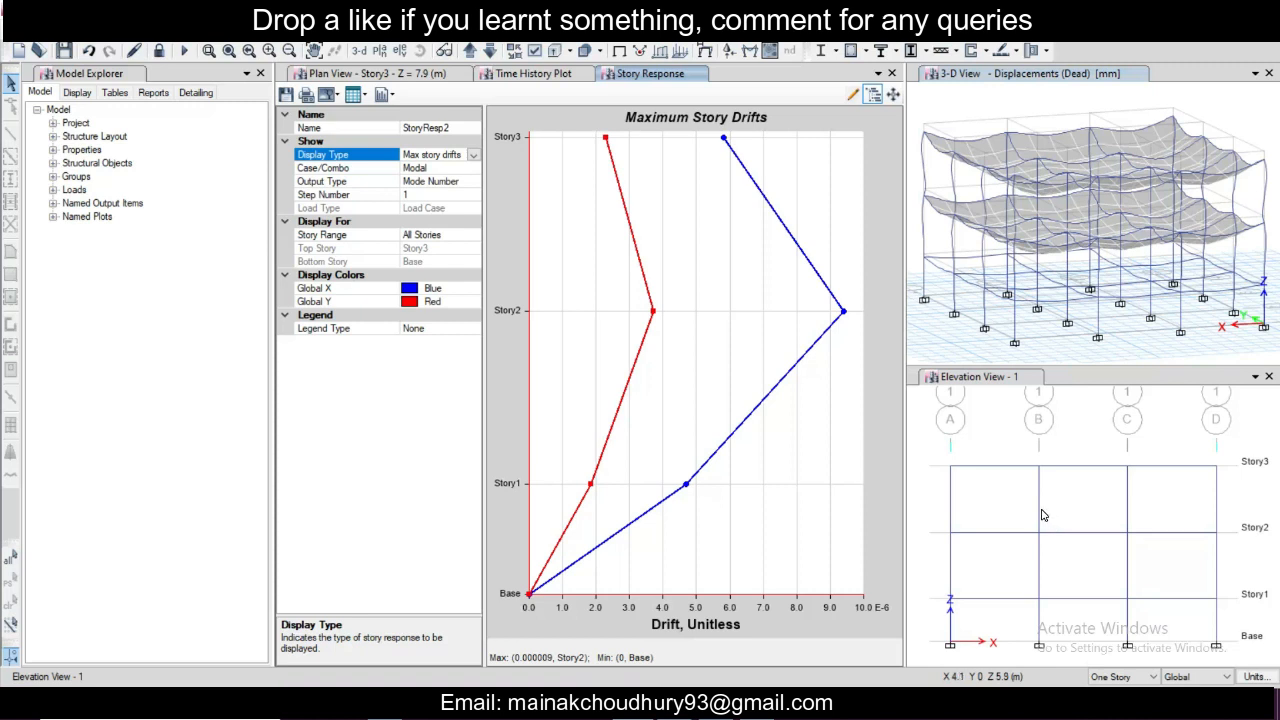
mouse_move(857, 533)
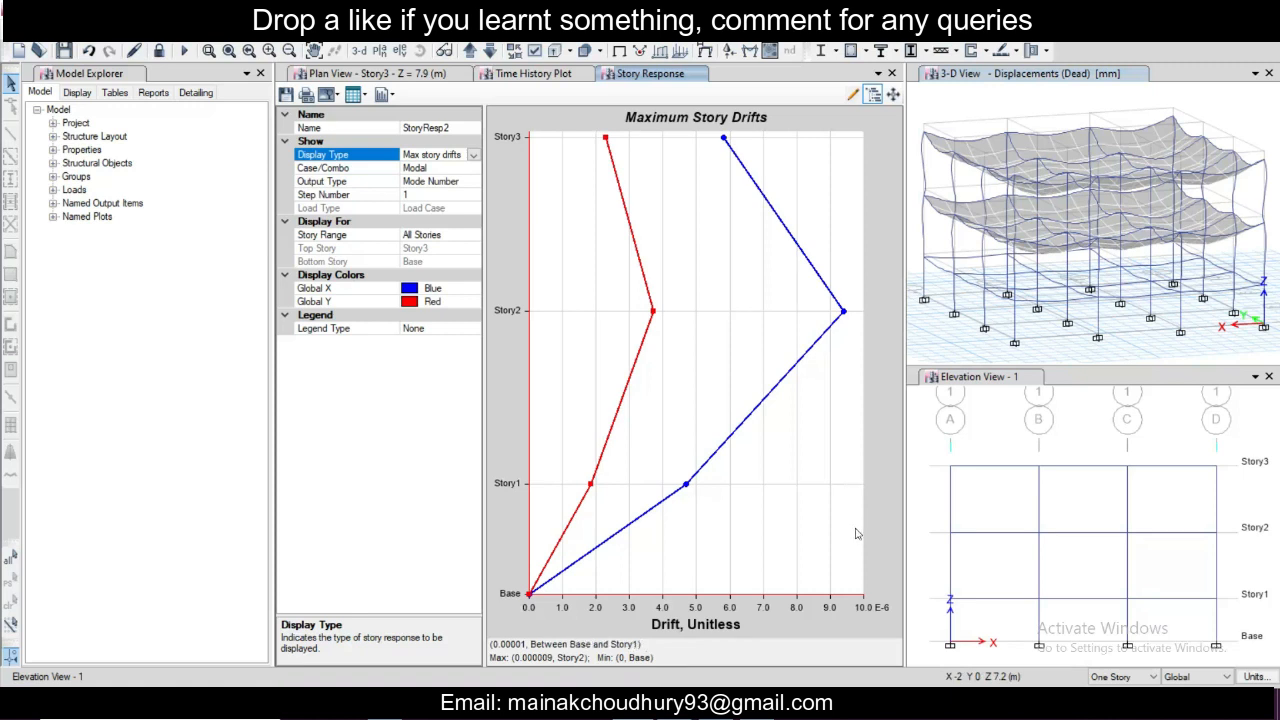